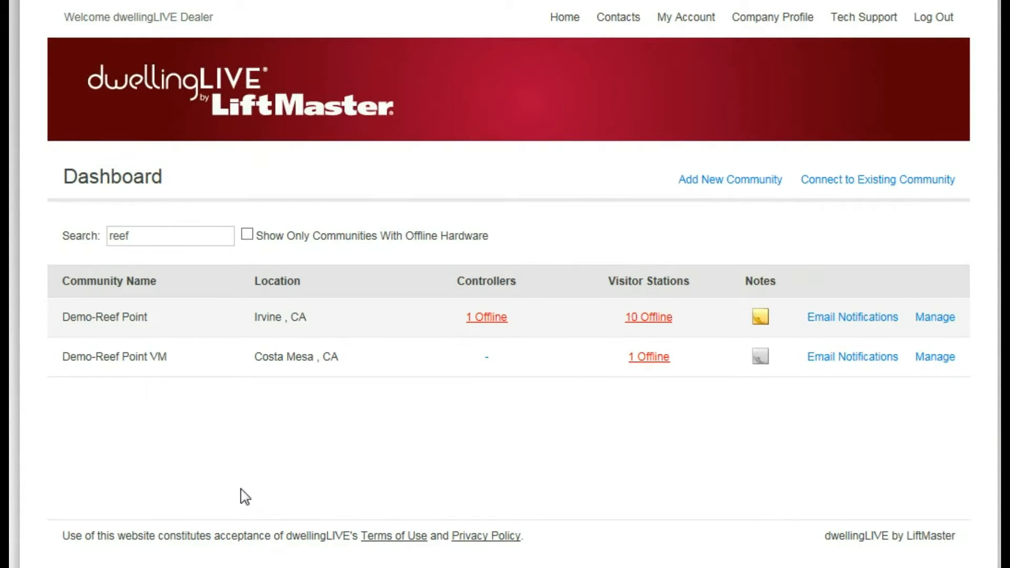
mouse_move(346, 480)
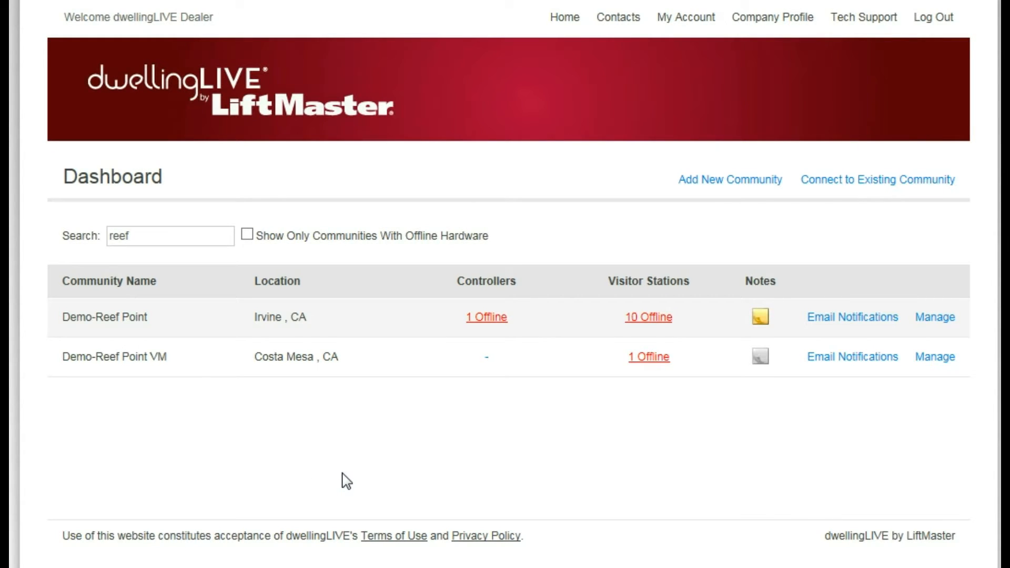
mouse_move(181, 401)
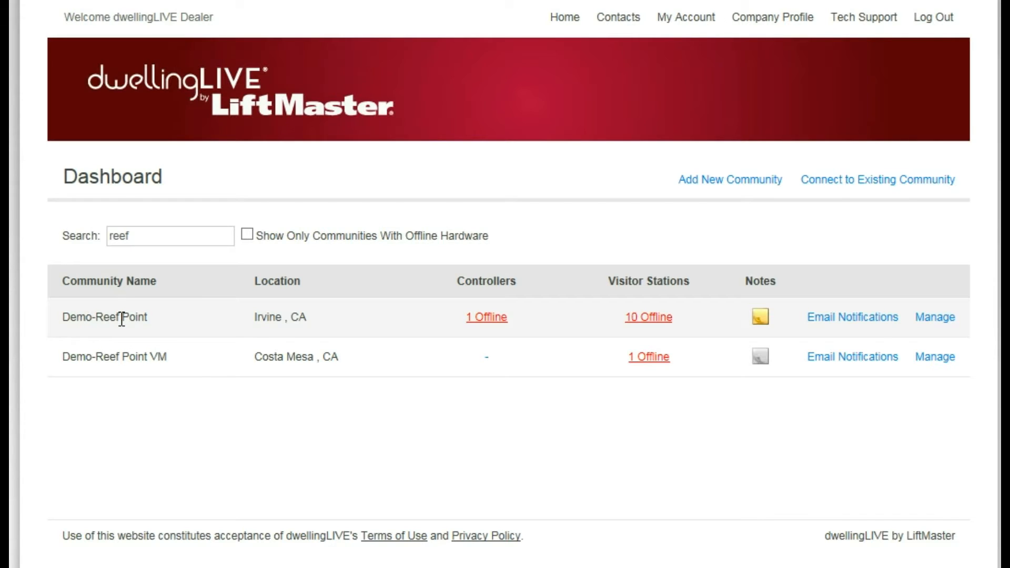
mouse_move(701, 197)
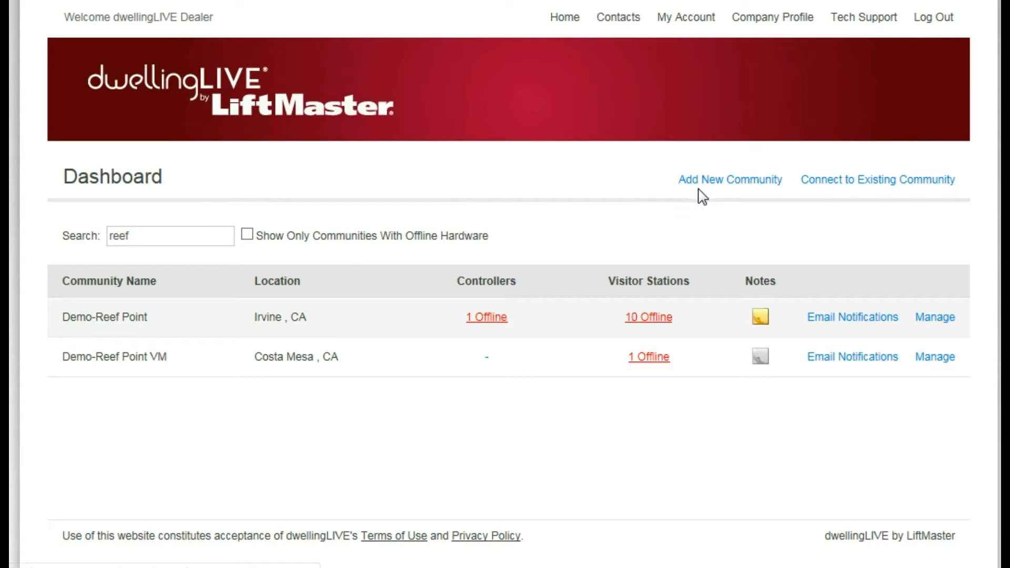
mouse_move(136, 323)
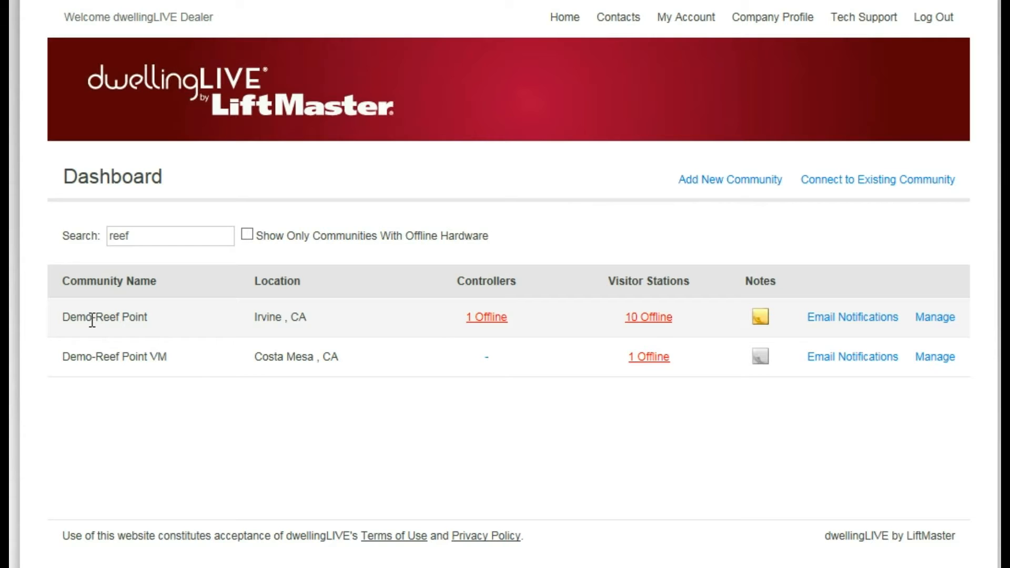
mouse_move(744, 317)
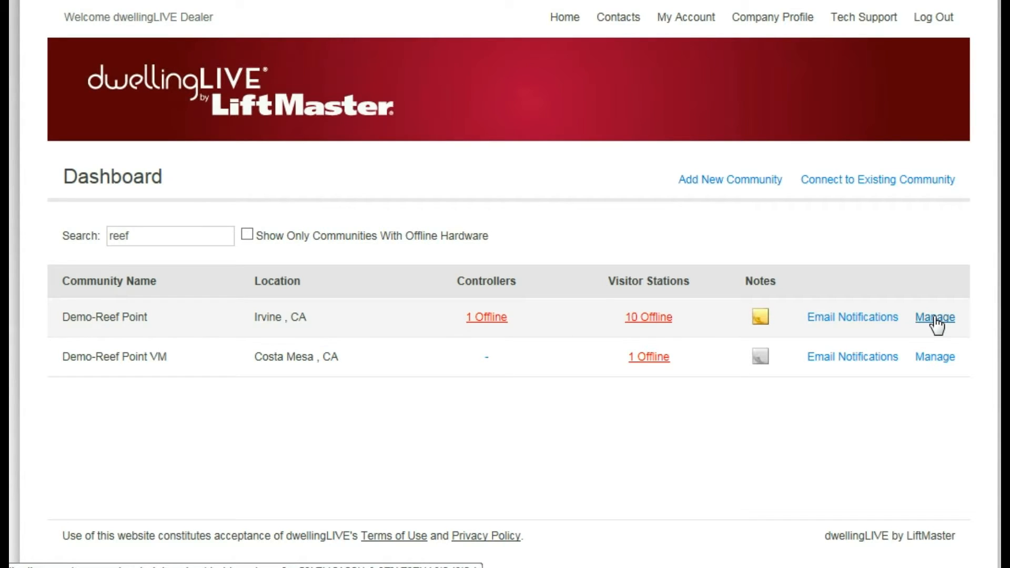
Step: Manage the Demo-Reef Point community and go to Administration > Setup & Billing
click(934, 316)
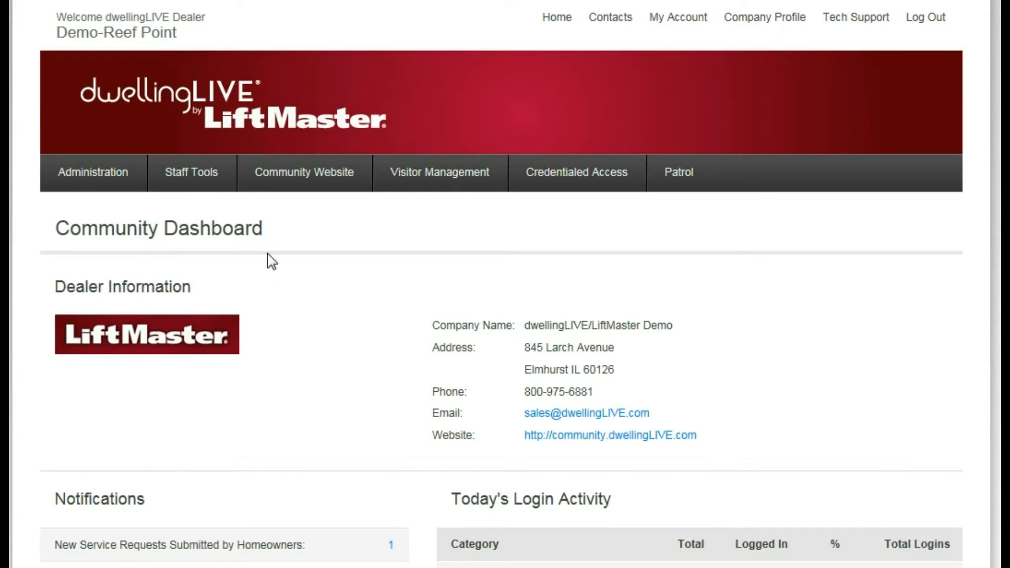
click(93, 172)
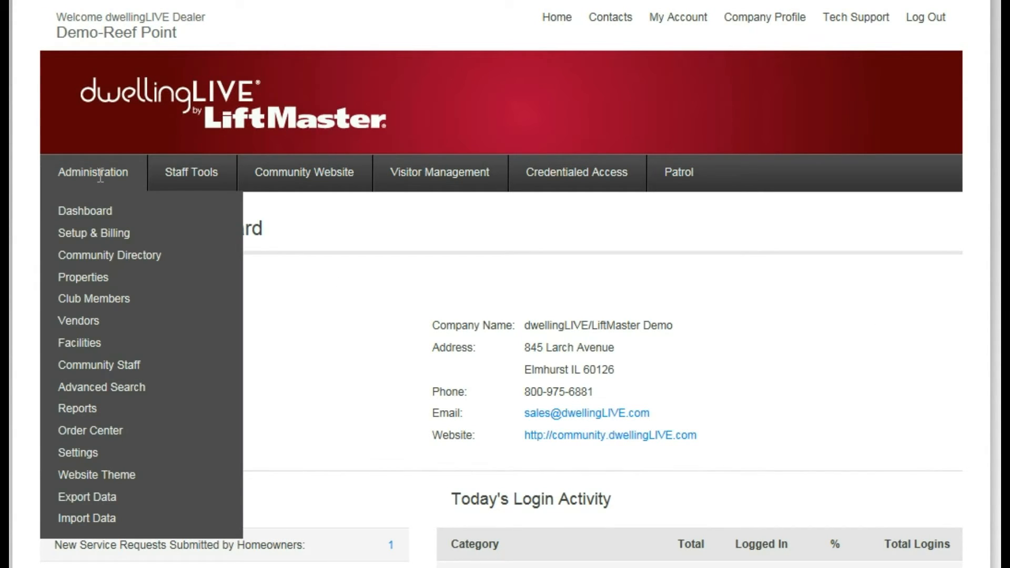
mouse_move(94, 233)
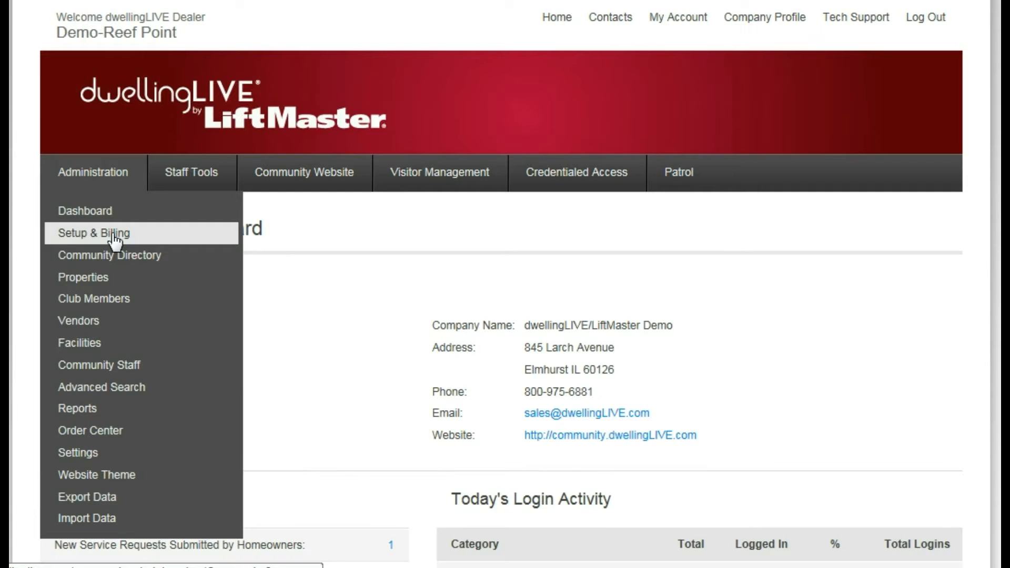
click(94, 233)
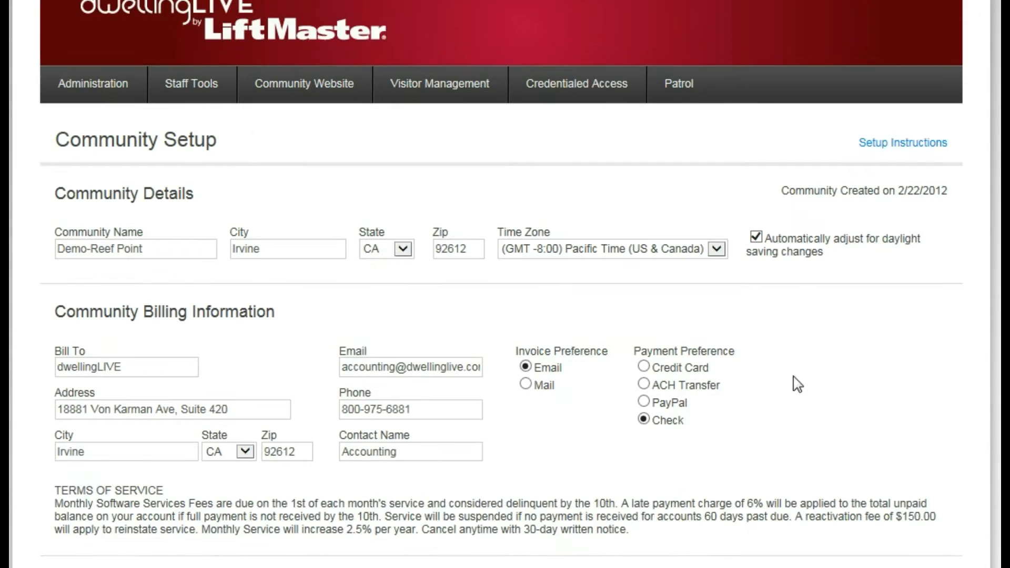
scroll(down, 3)
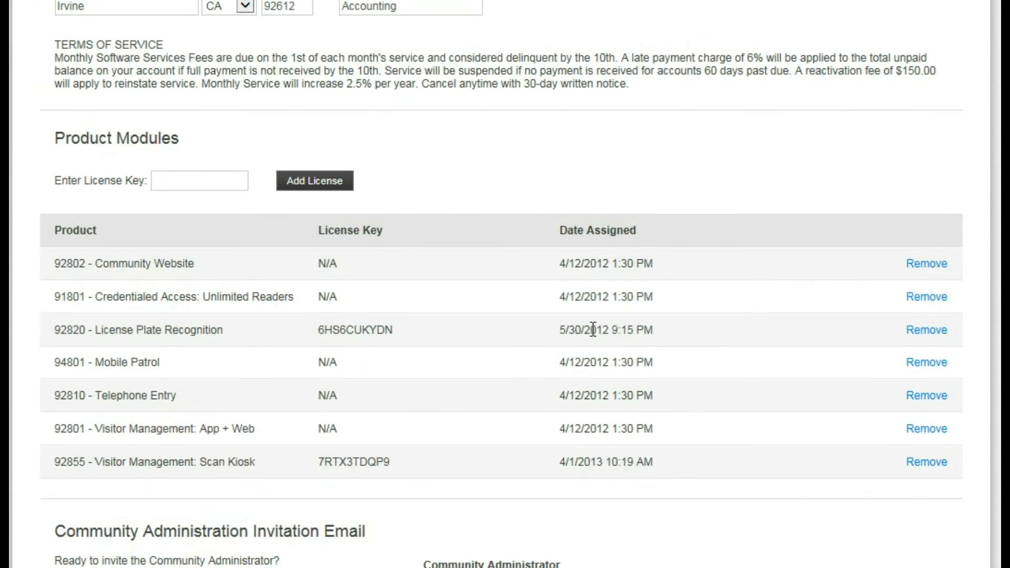
double_click(116, 138)
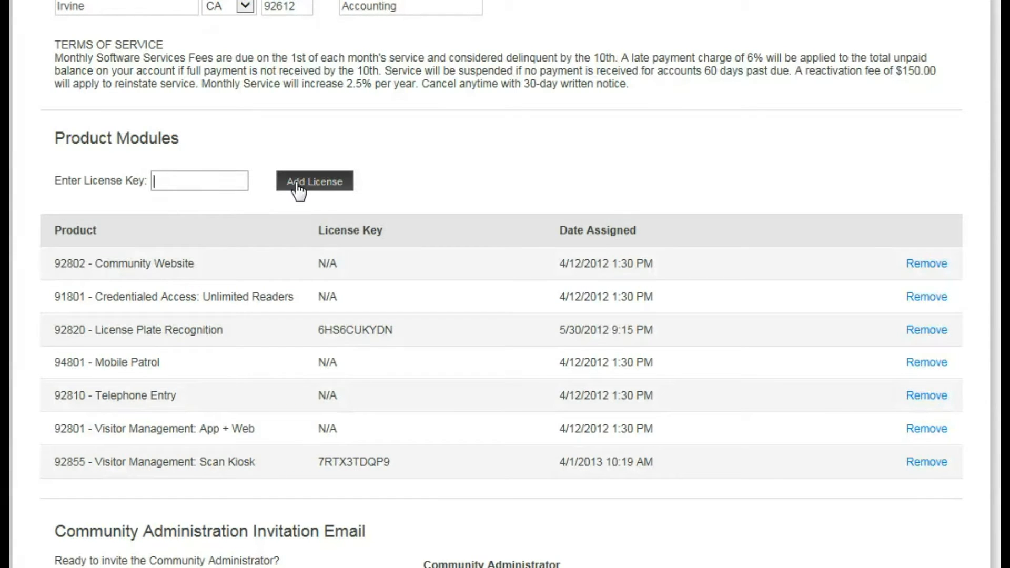
mouse_move(158, 478)
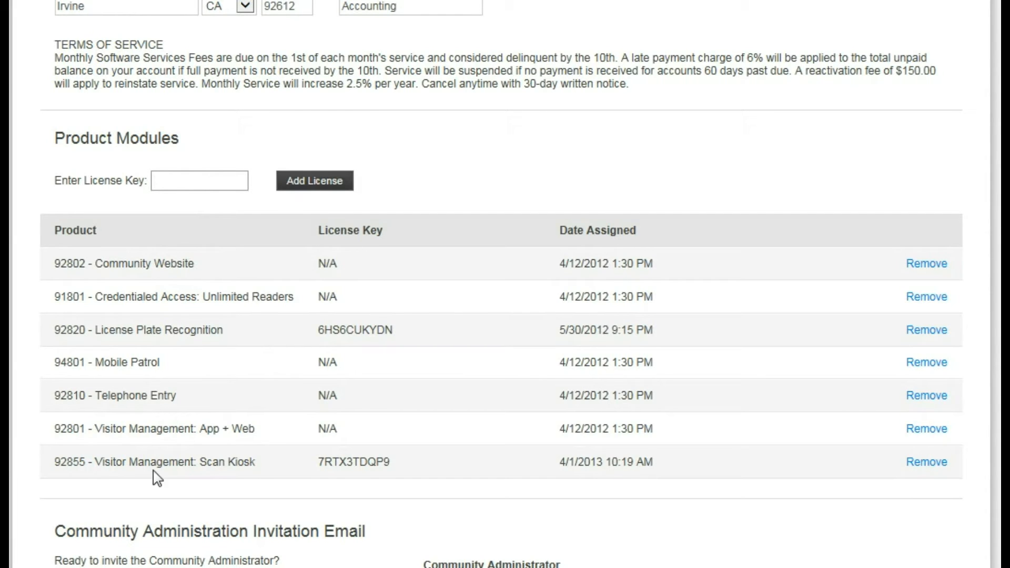
click(199, 180)
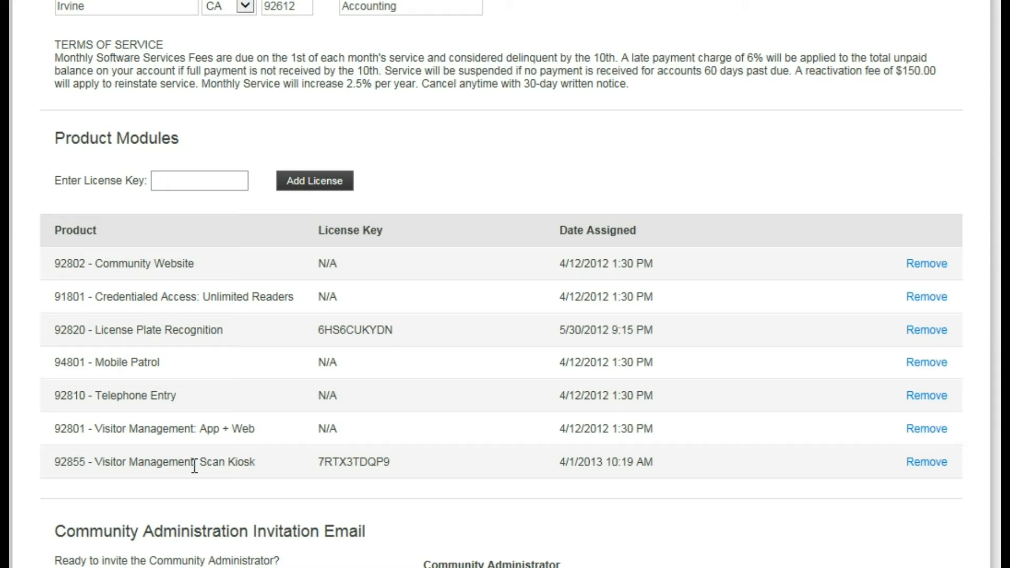
click(199, 180)
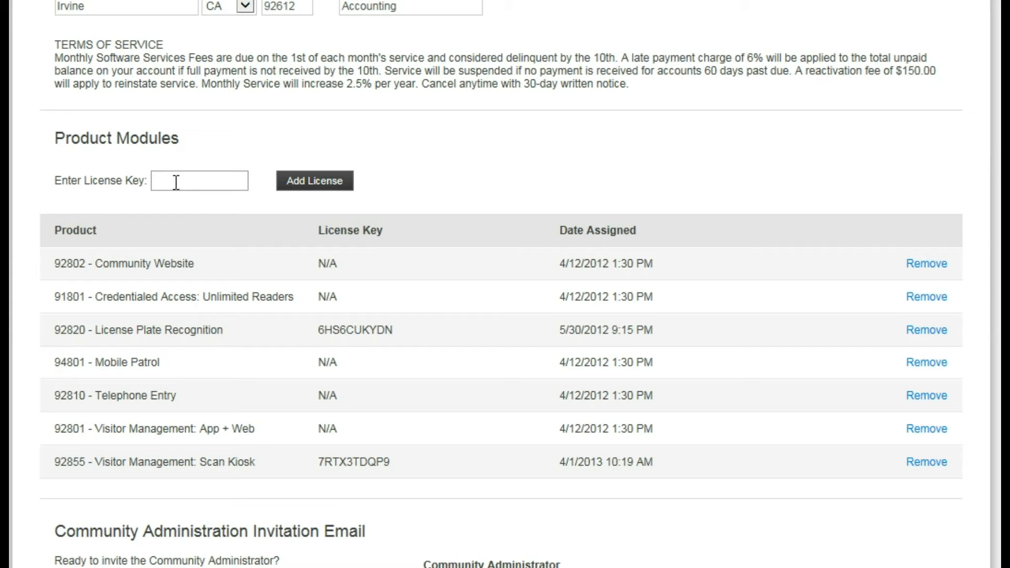
mouse_move(452, 195)
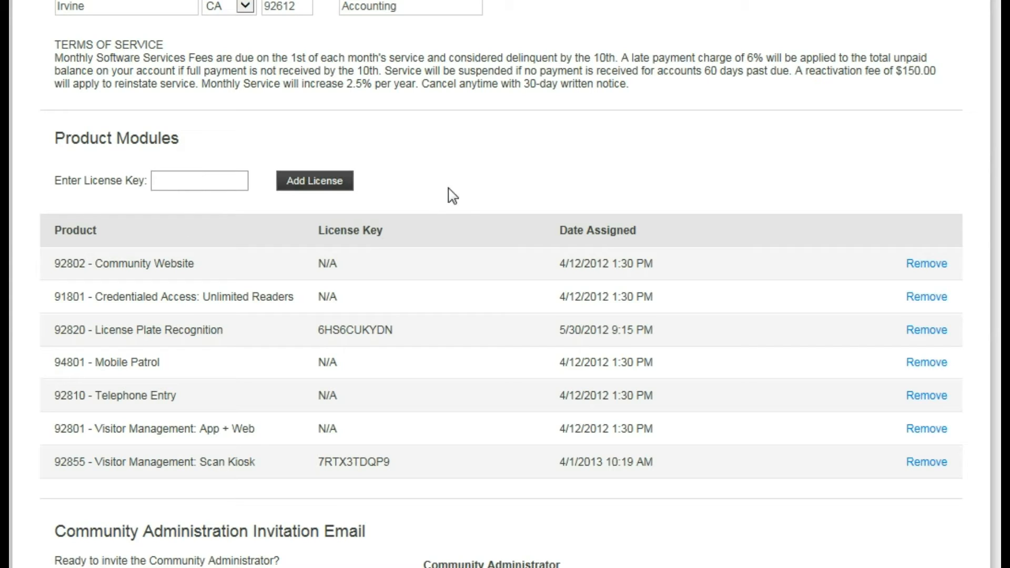
mouse_move(167, 263)
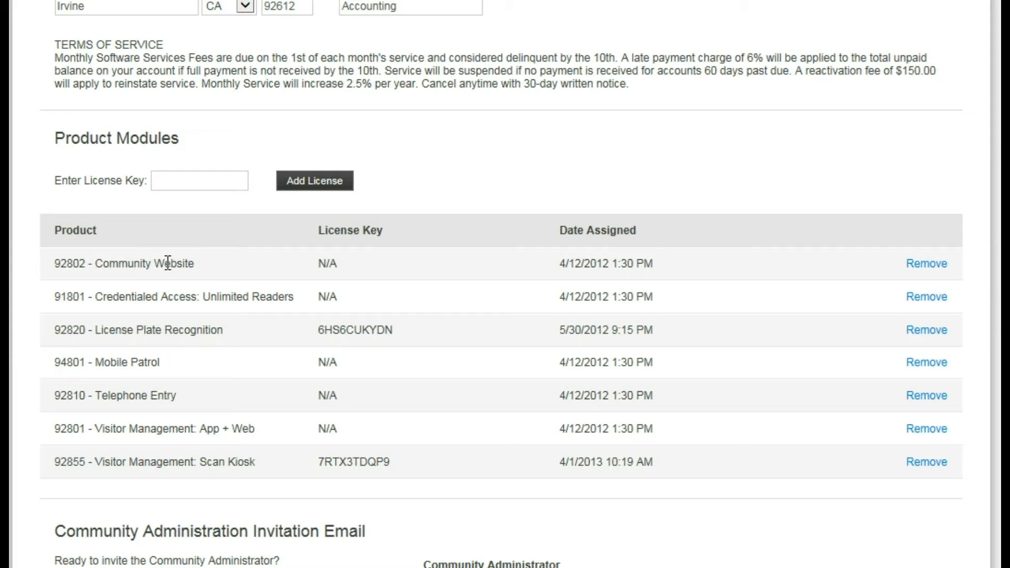
scroll(up, 3)
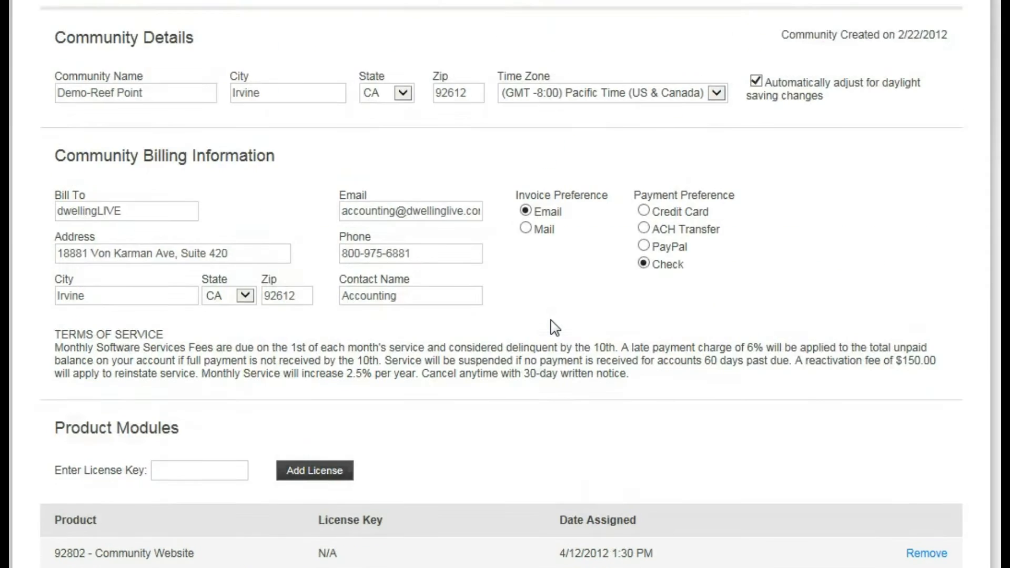
scroll(up, 3)
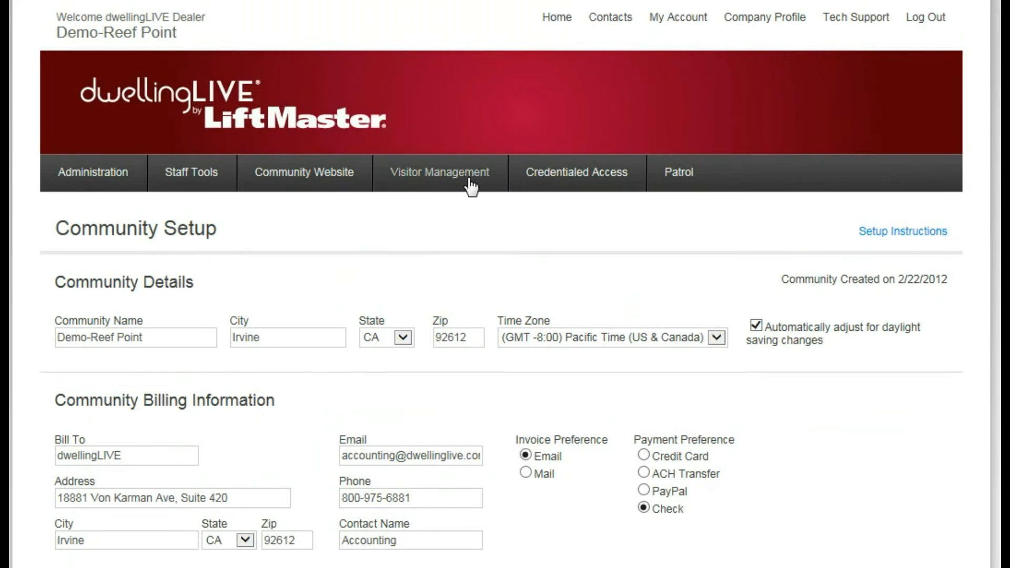
mouse_move(440, 183)
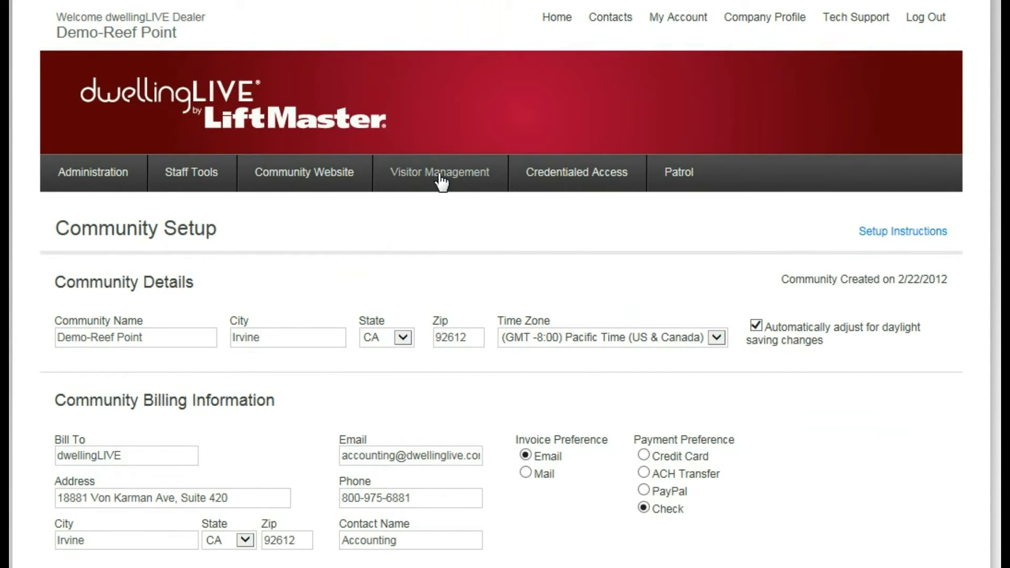
Step: Go to Visitor Management > Visitor Stations and begin adding a new station
click(439, 171)
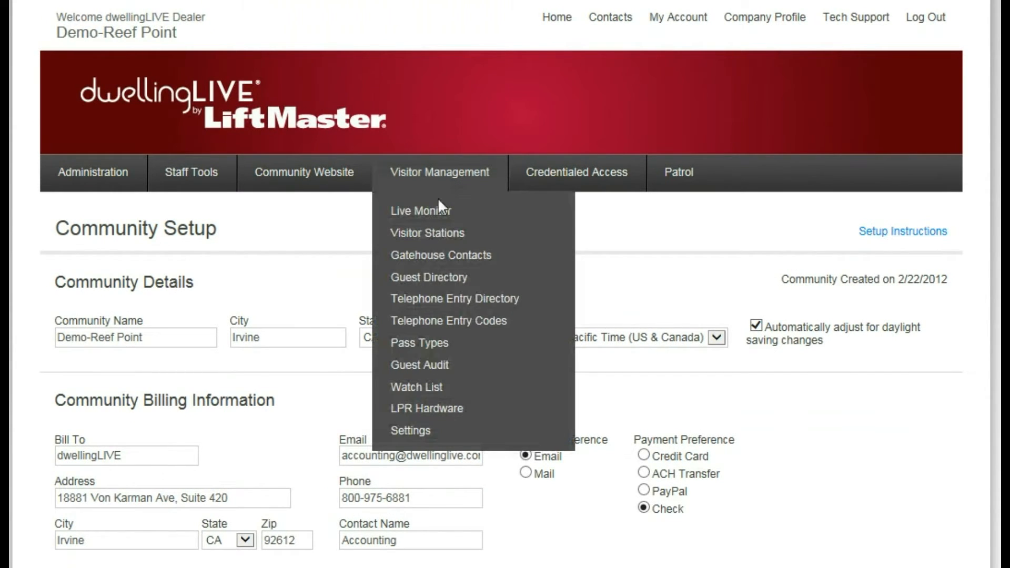
click(427, 233)
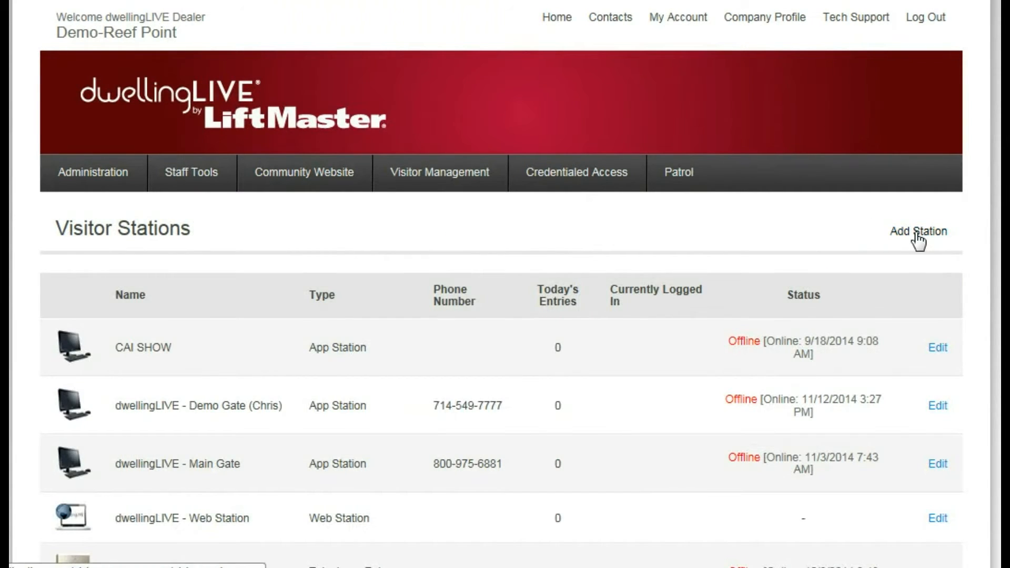
click(918, 231)
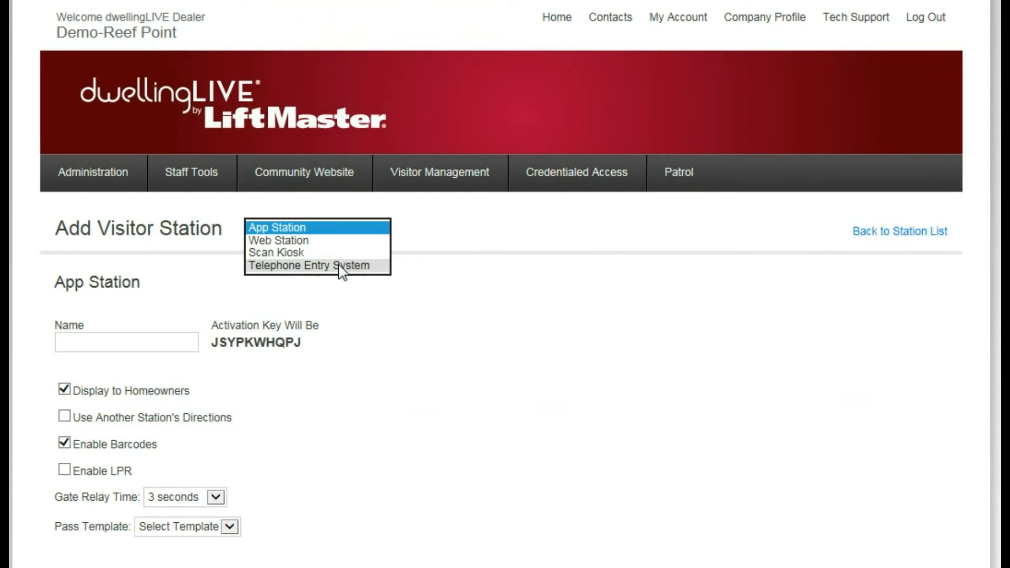
click(309, 265)
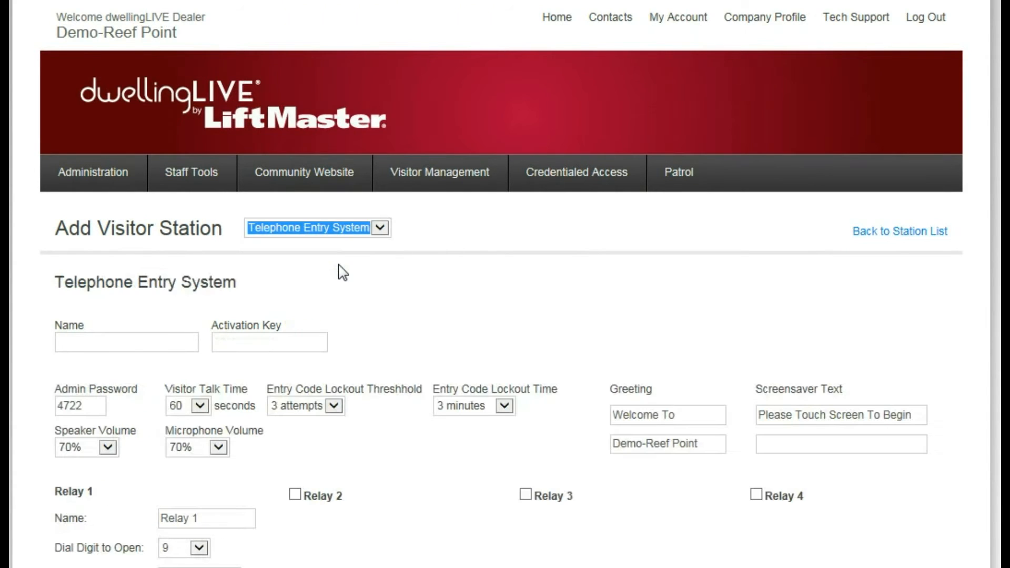
mouse_move(346, 291)
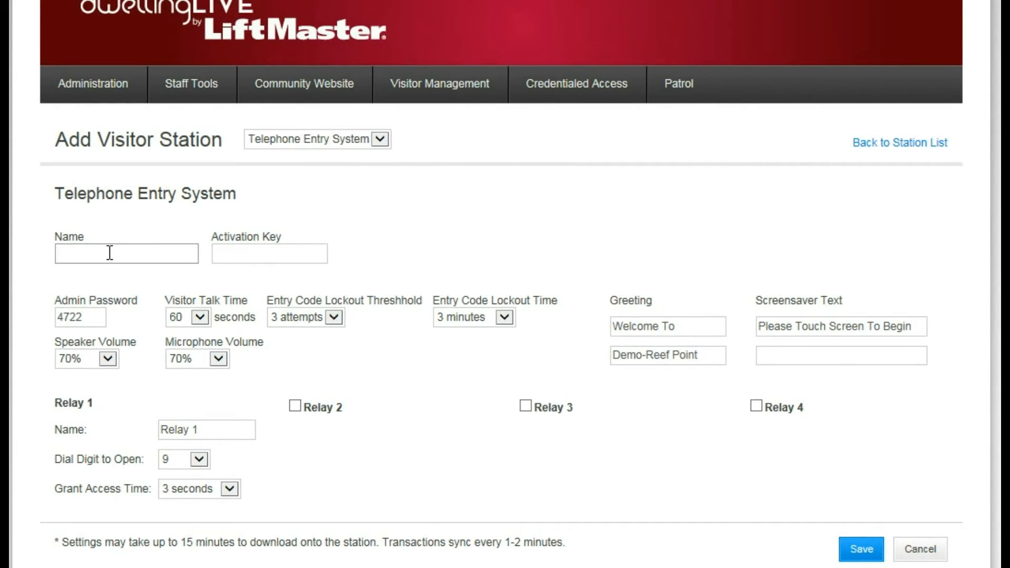
text(m)
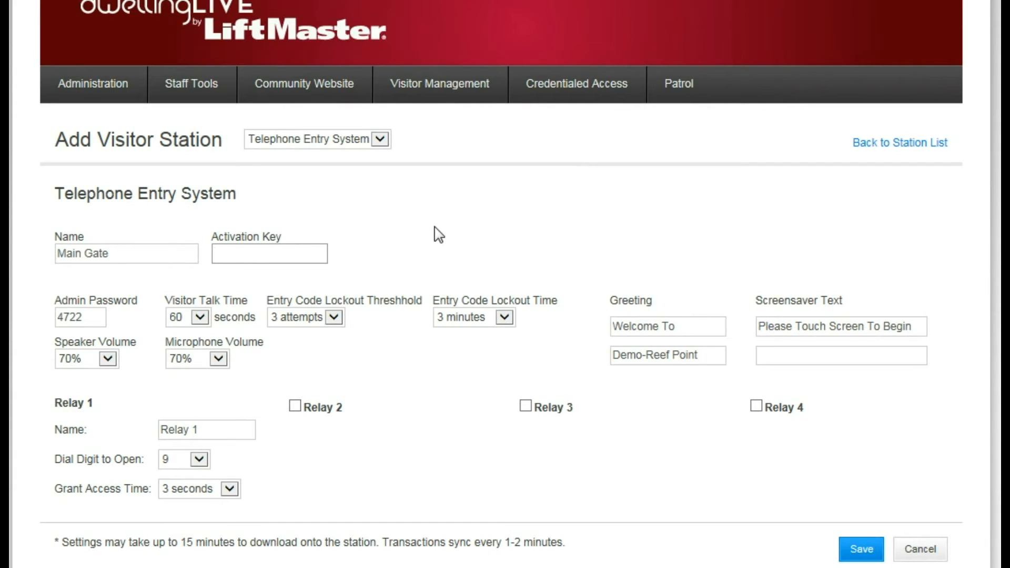
click(268, 254)
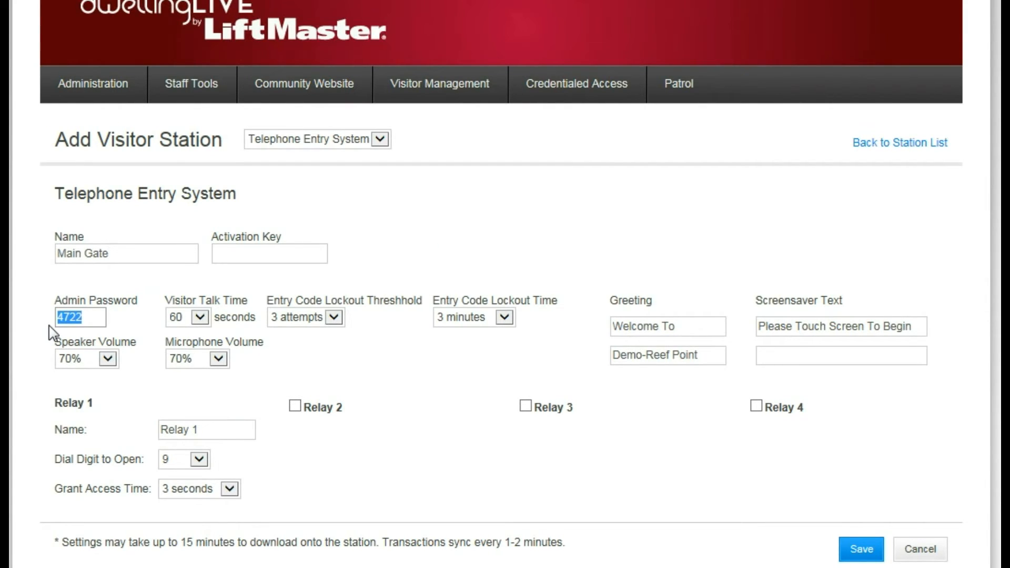
mouse_move(136, 328)
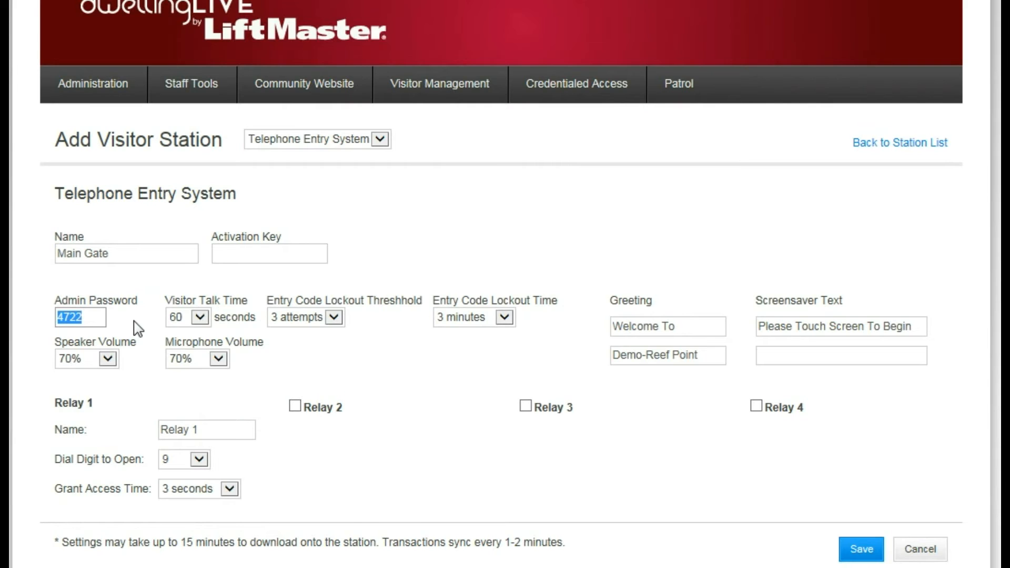
mouse_move(203, 325)
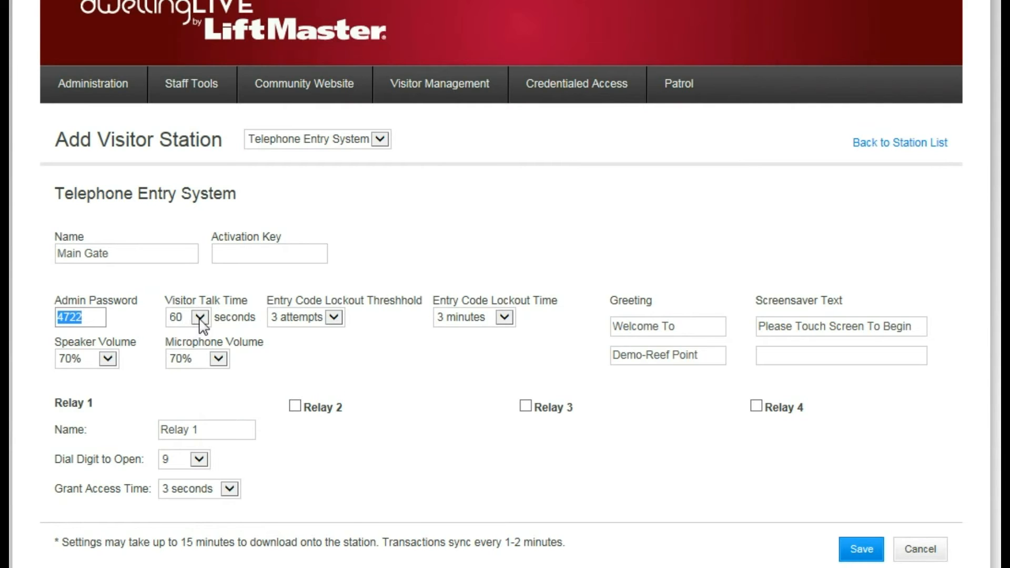
mouse_move(291, 325)
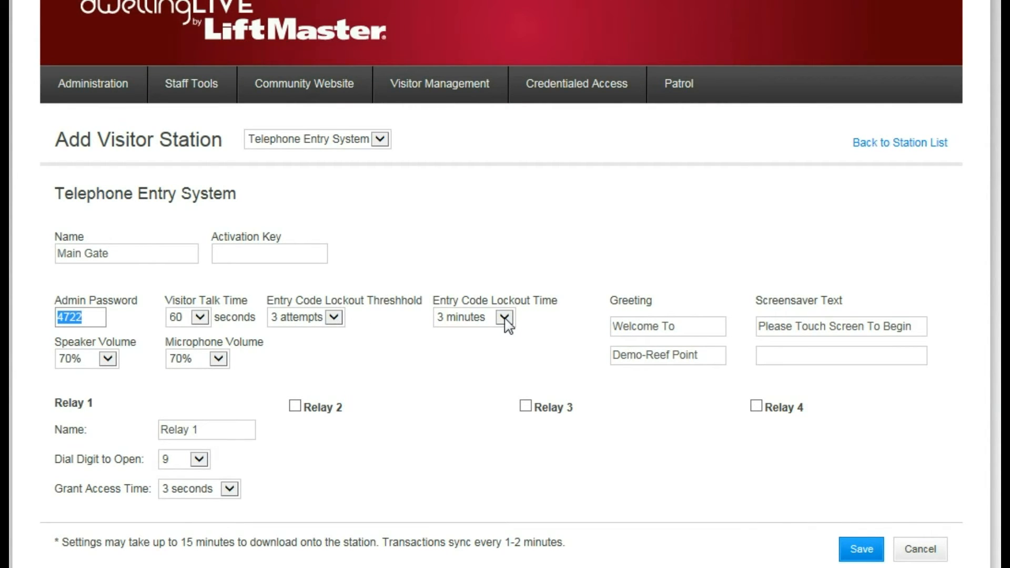
mouse_move(660, 328)
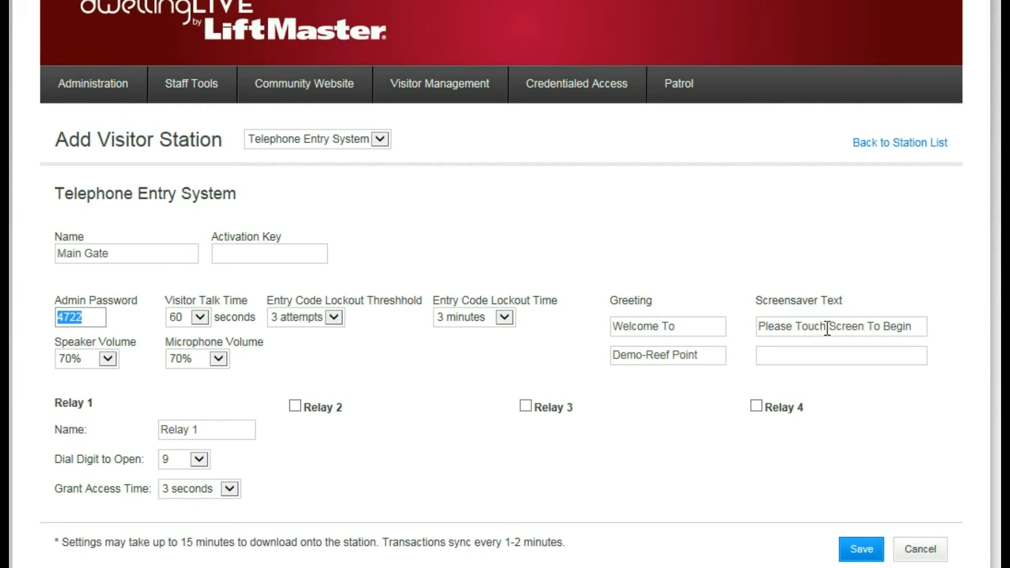
scroll(down, 3)
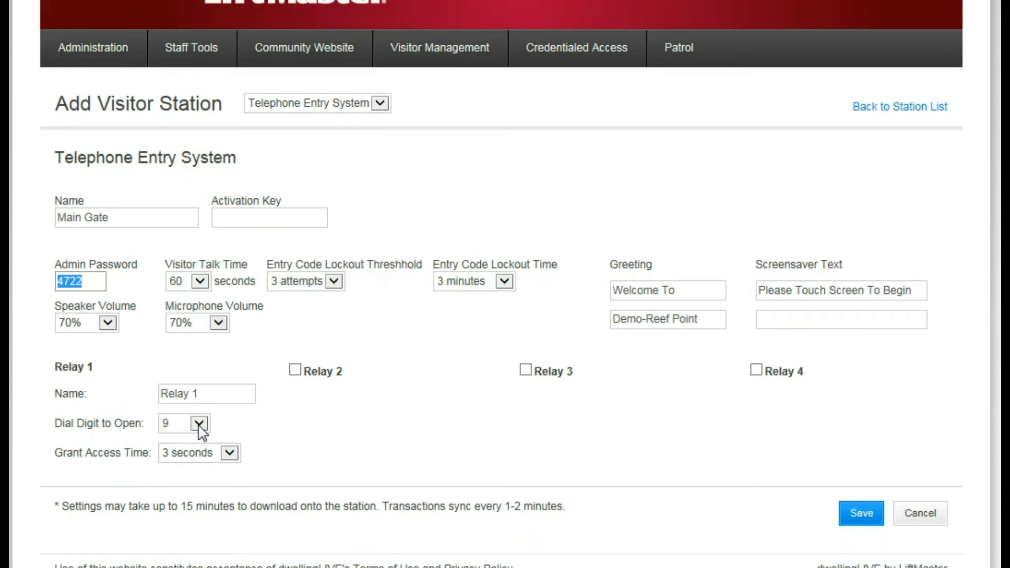
mouse_move(231, 458)
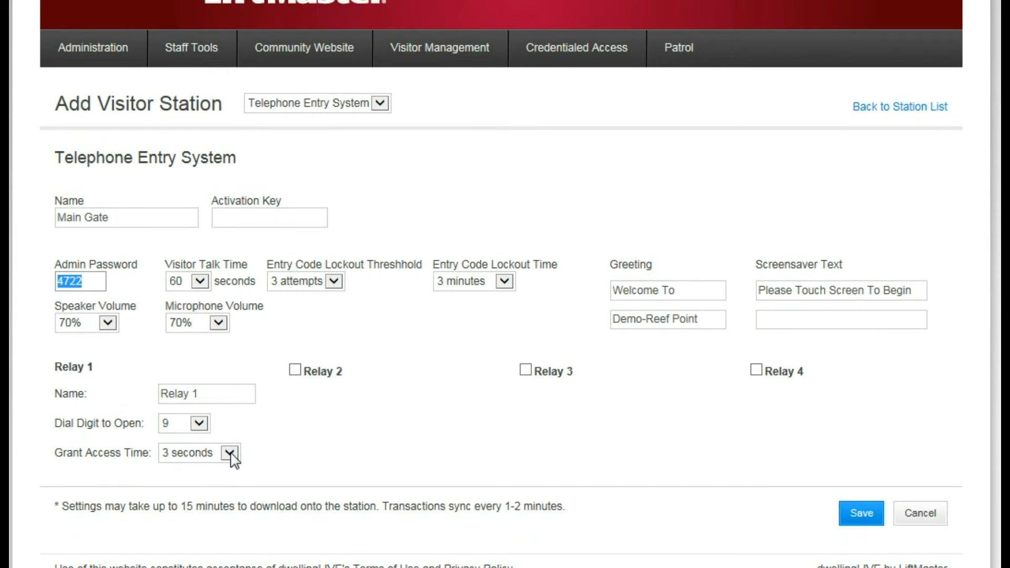
mouse_move(861, 514)
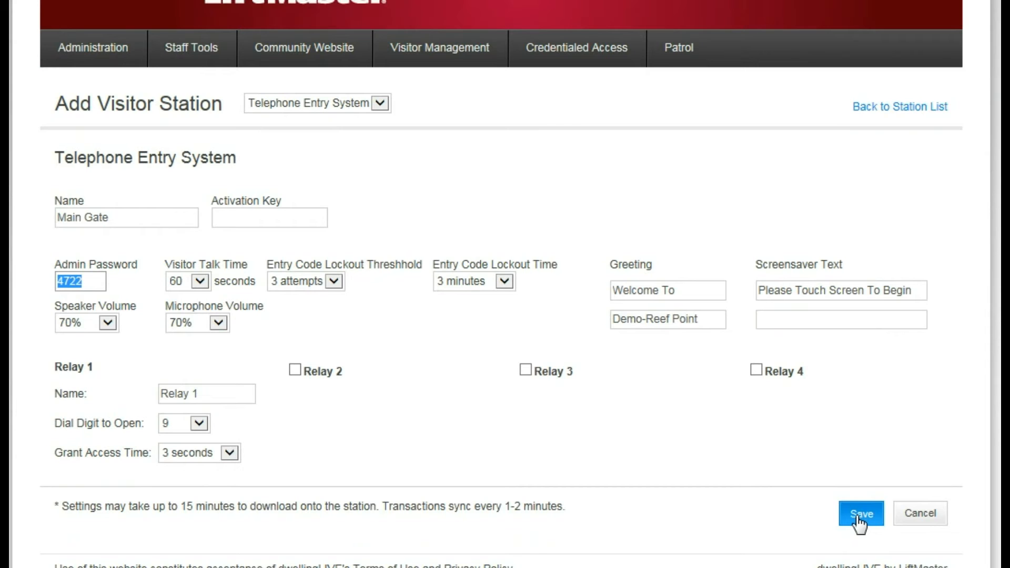
mouse_move(93, 58)
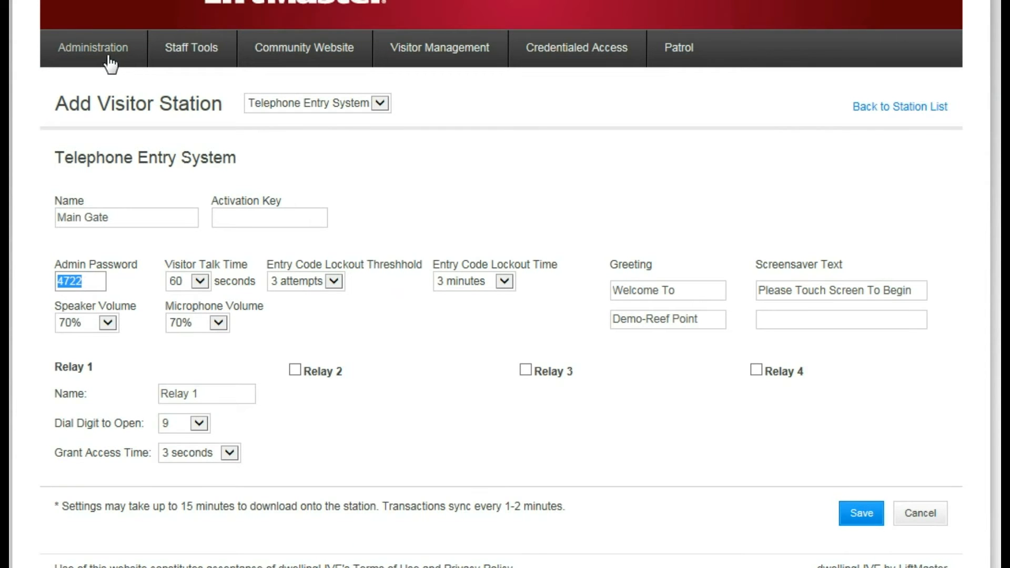
Step: Return to the Visitor Stations list and select the dwellingLIVE Main Gate telephone entry station
click(440, 47)
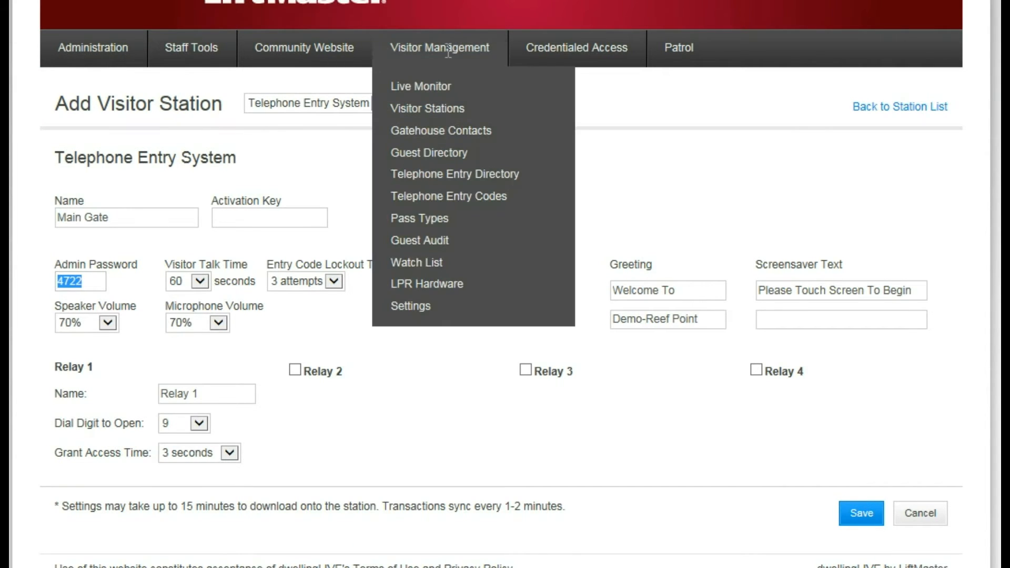
mouse_move(427, 108)
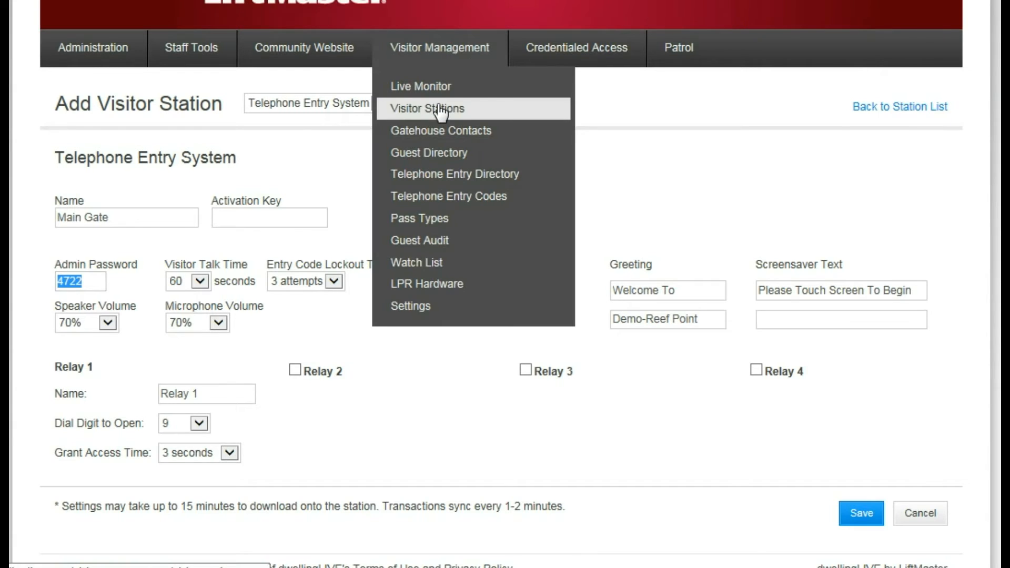
click(428, 108)
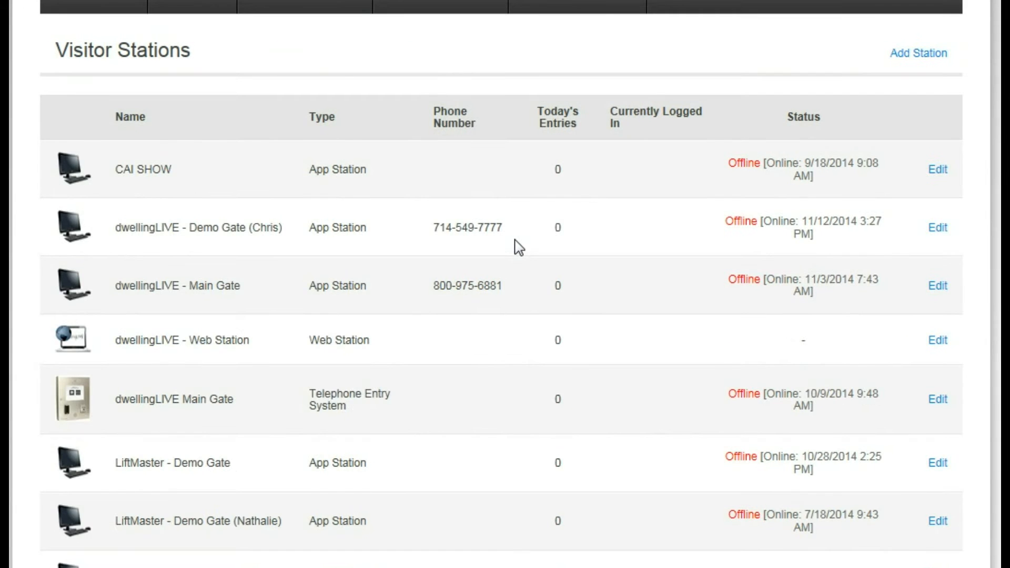
scroll(down, 3)
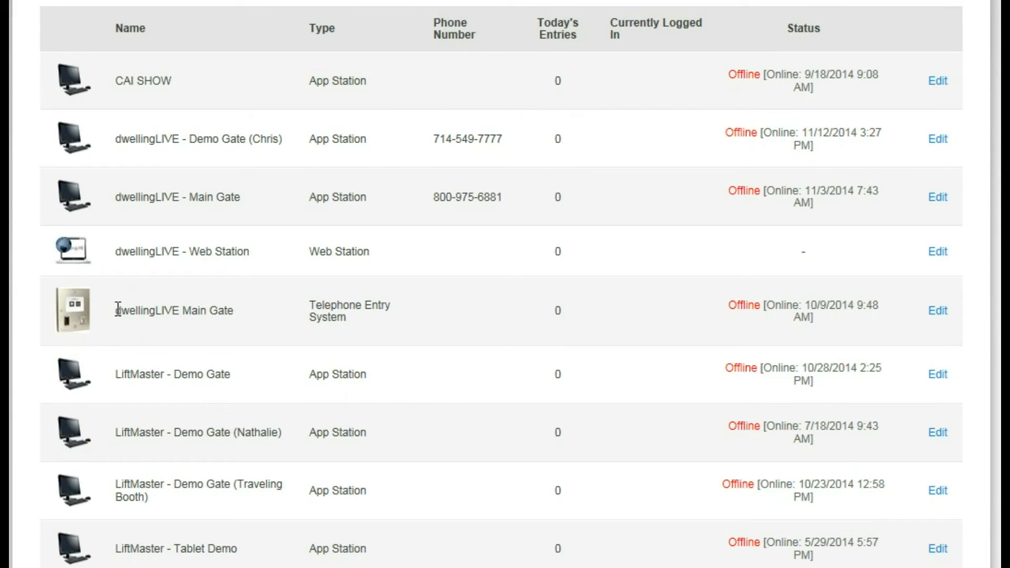
mouse_move(170, 315)
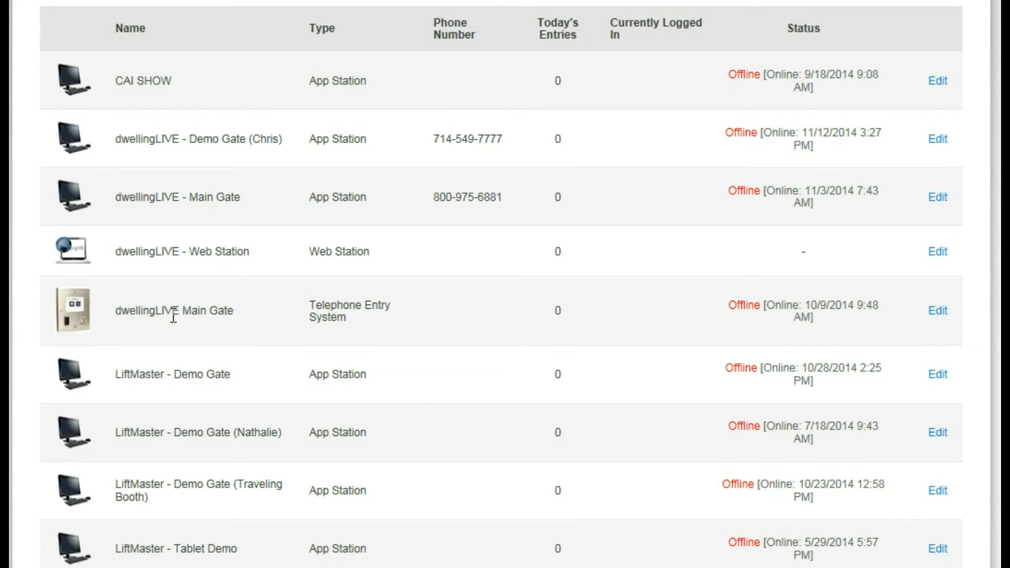
double_click(173, 311)
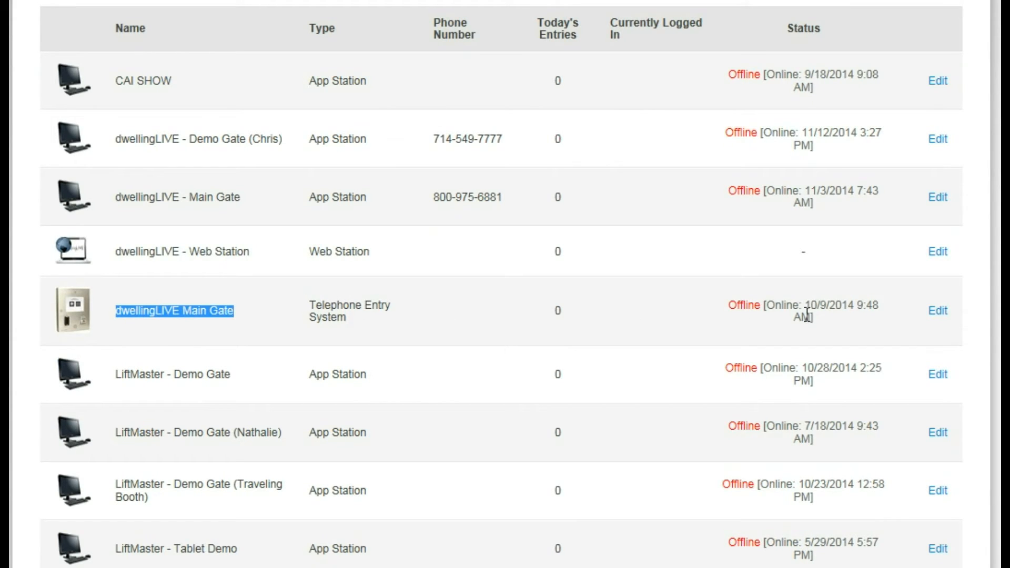
Step: Edit the dwellingLIVE Main Gate station and review its relays and settings
click(937, 310)
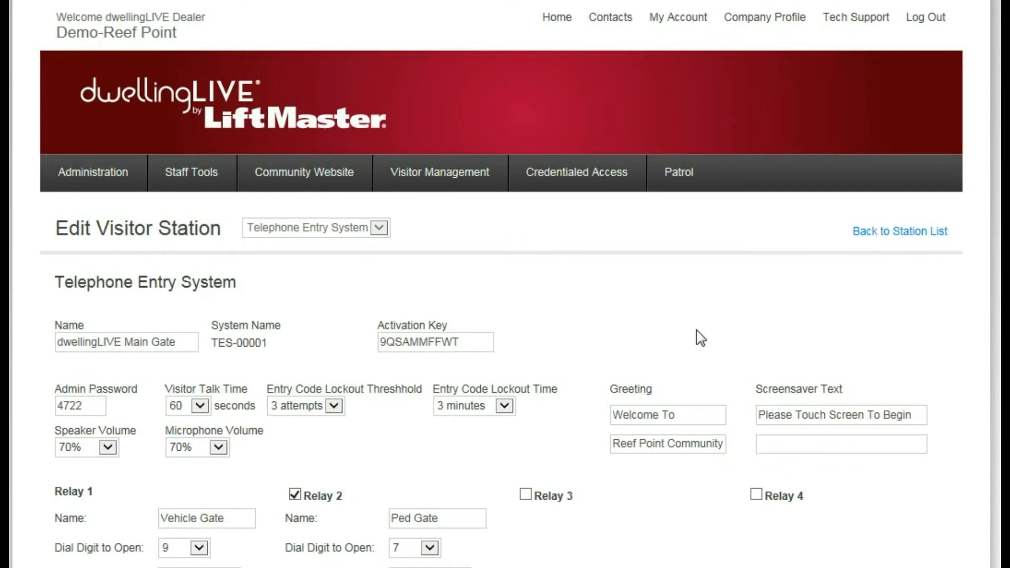
scroll(down, 3)
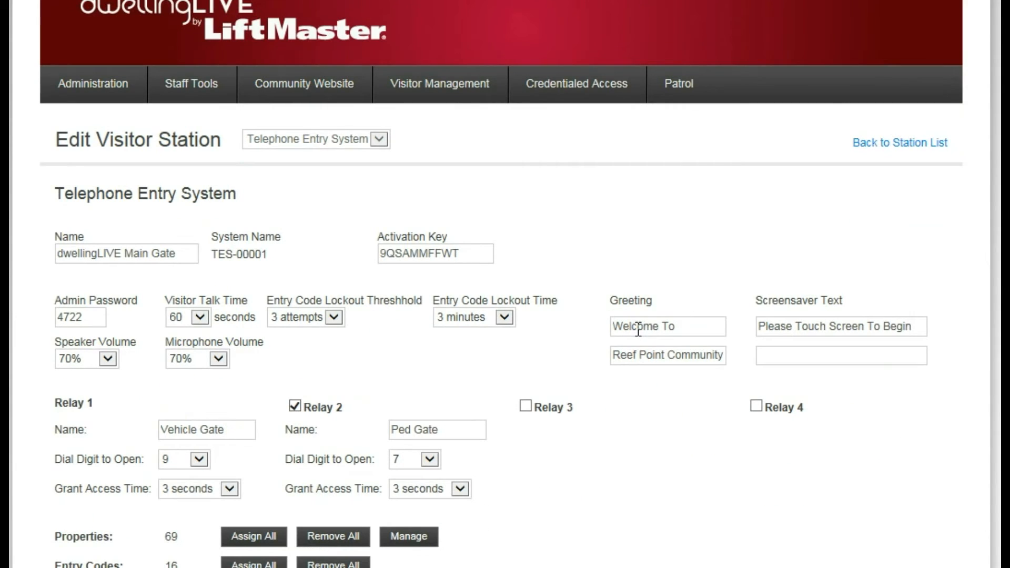
mouse_move(589, 368)
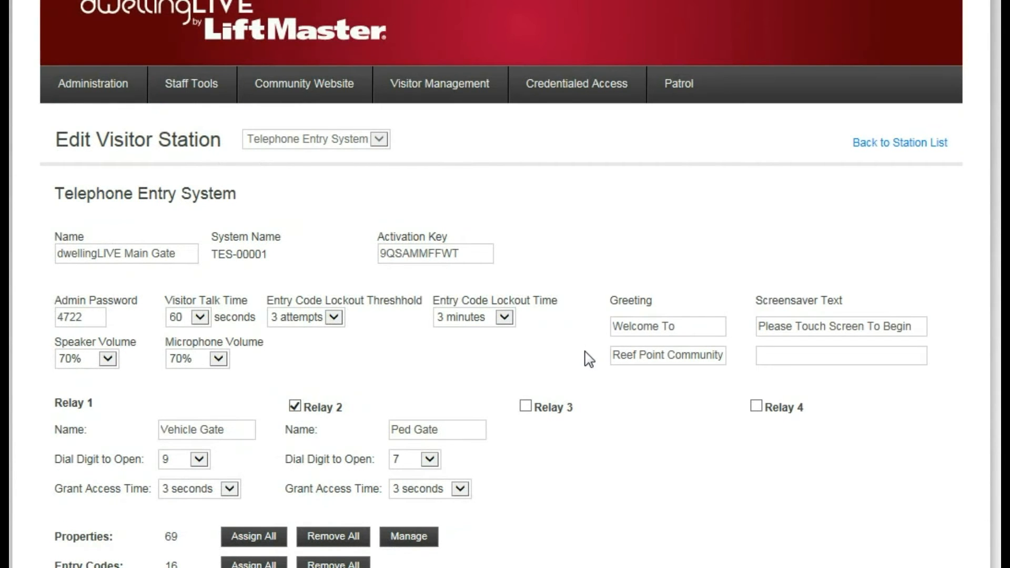
click(440, 83)
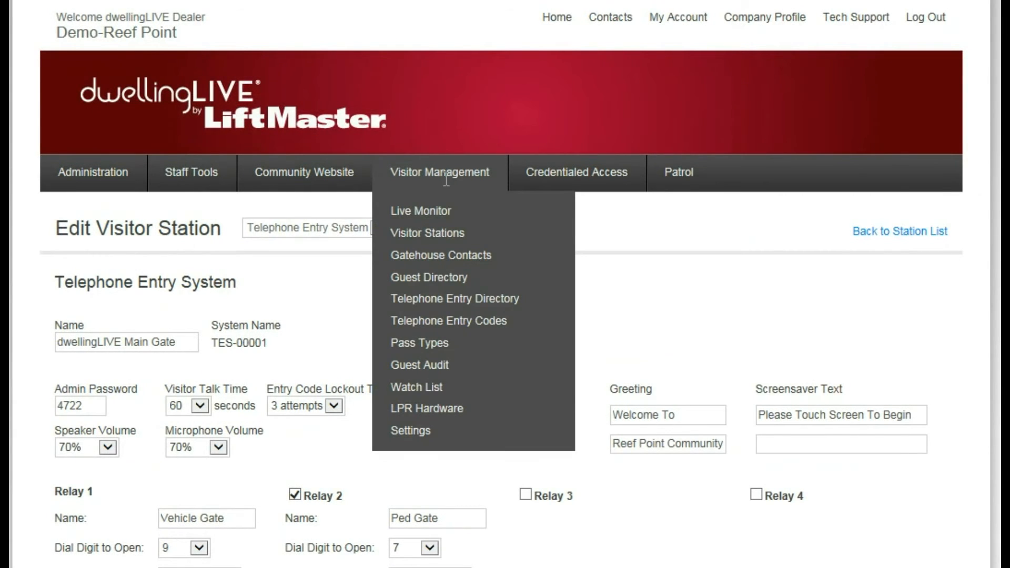
mouse_move(456, 299)
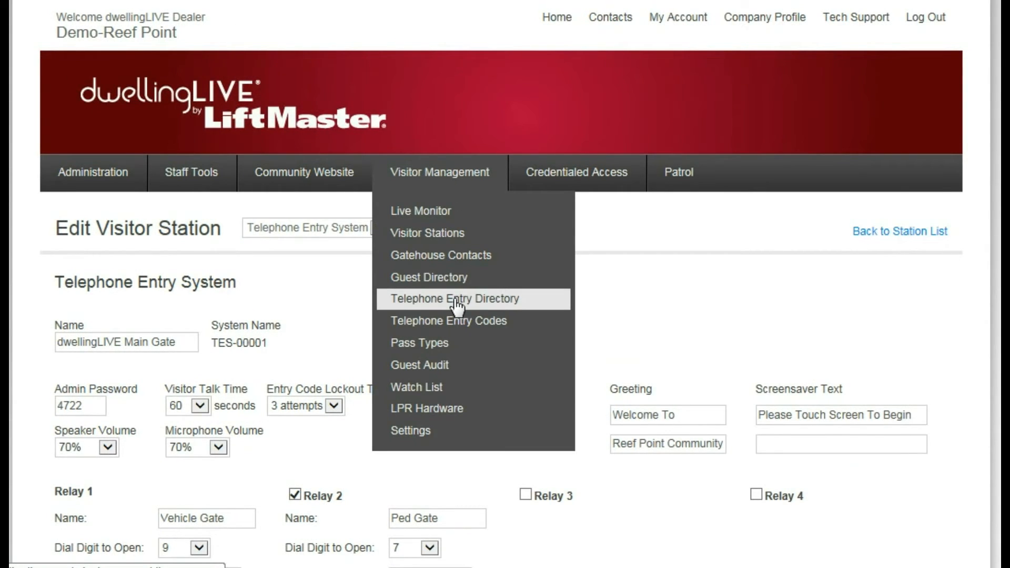
click(455, 298)
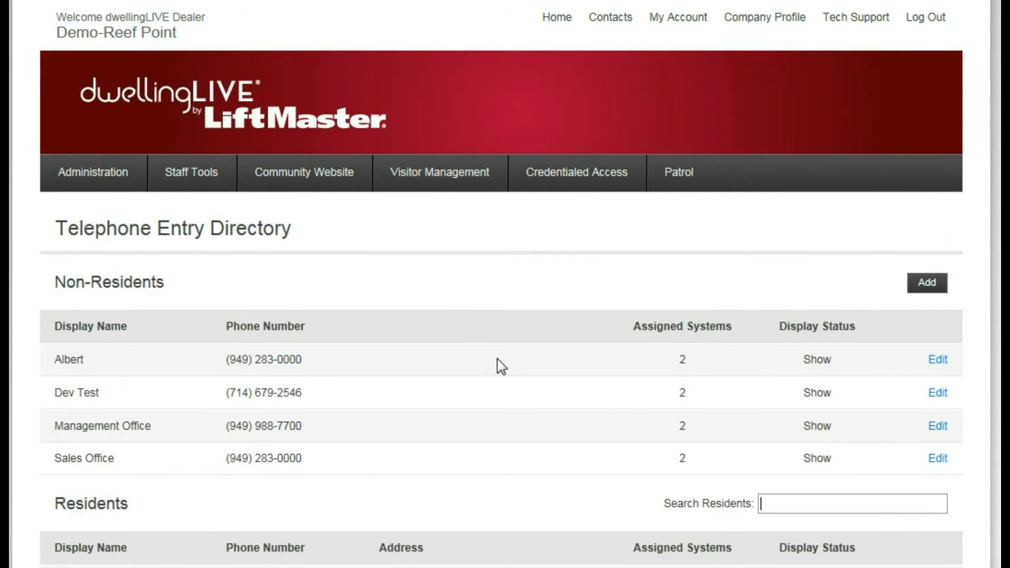
scroll(down, 3)
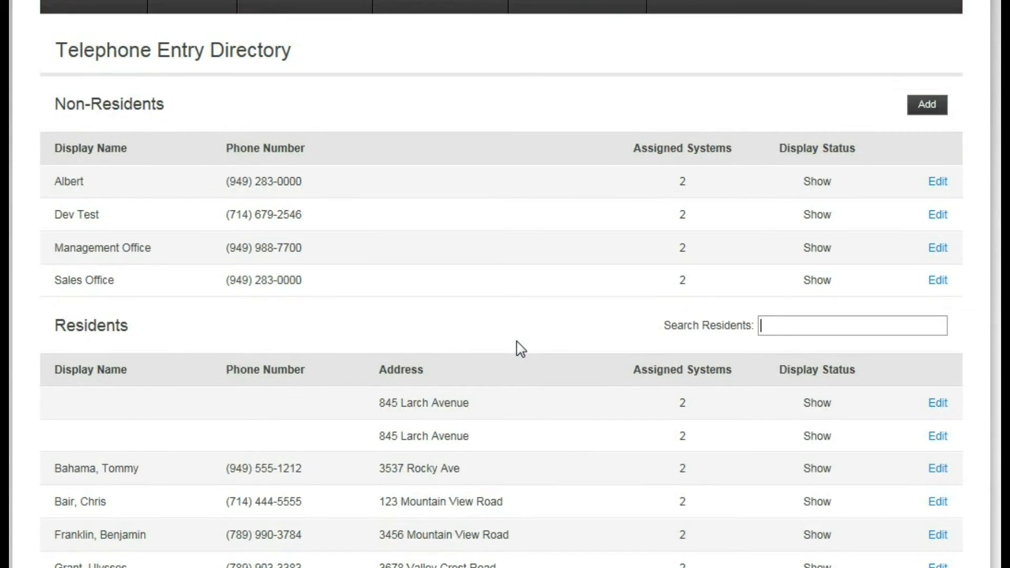
scroll(down, 3)
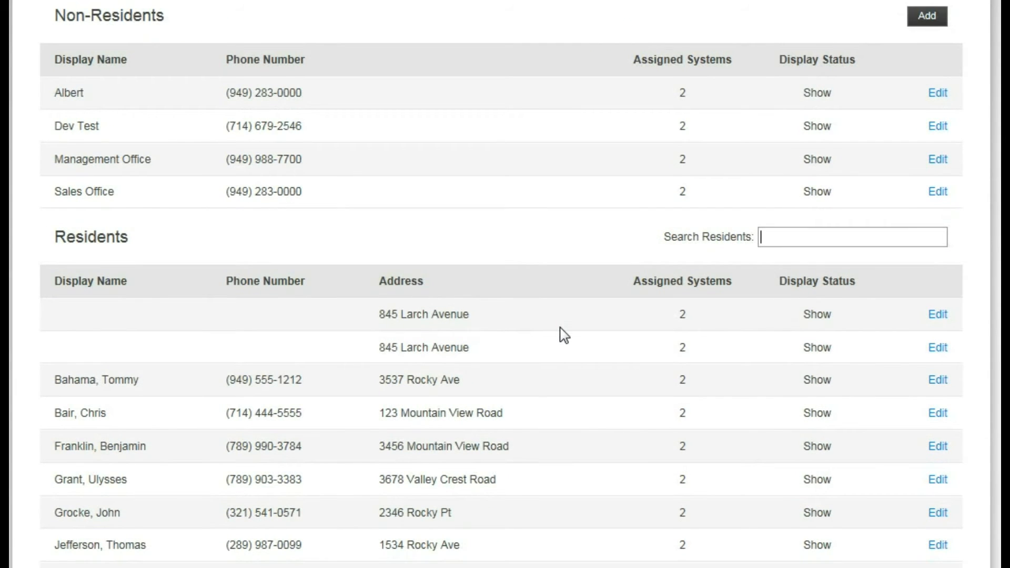
scroll(down, 3)
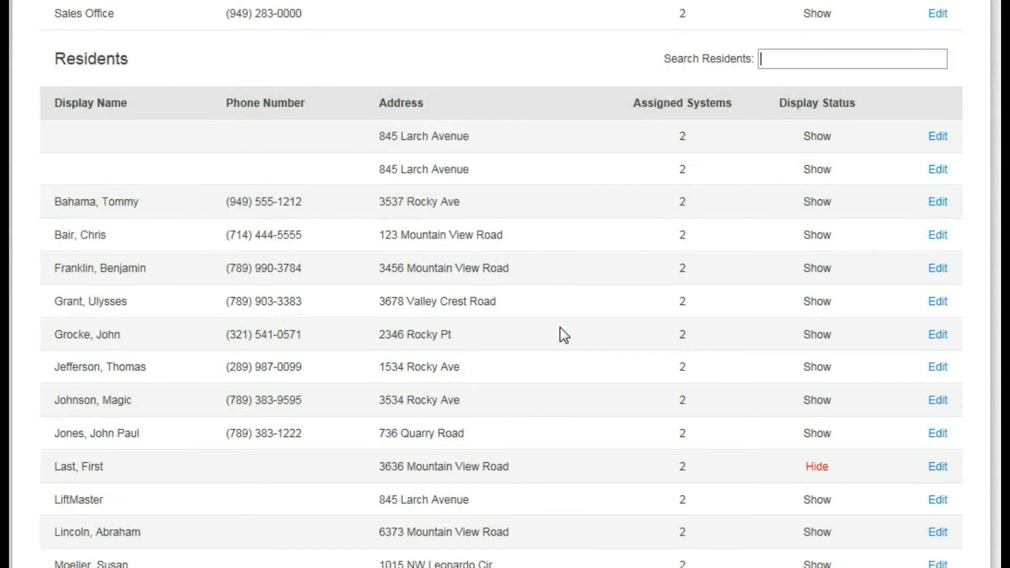
scroll(up, 3)
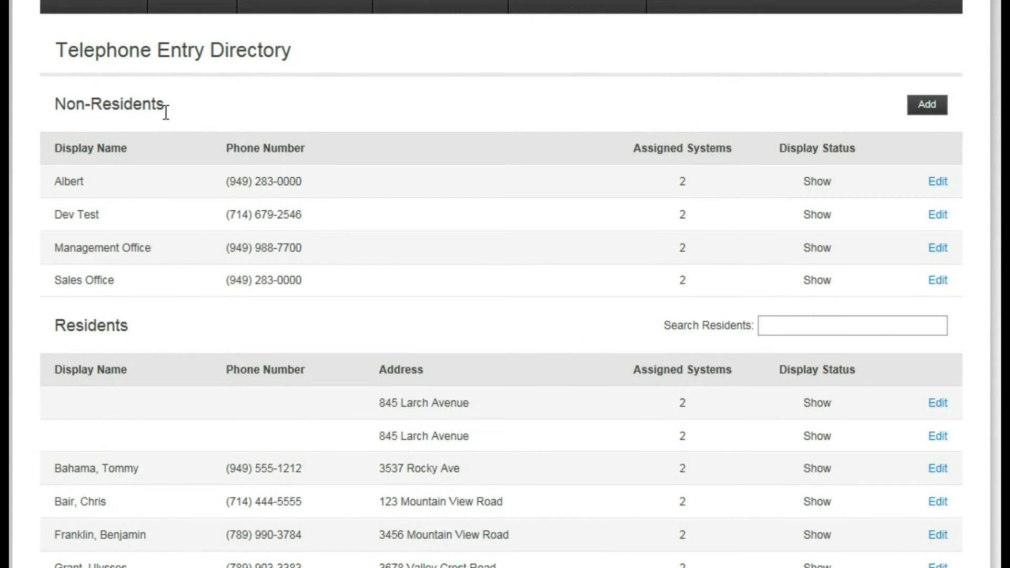
mouse_move(249, 196)
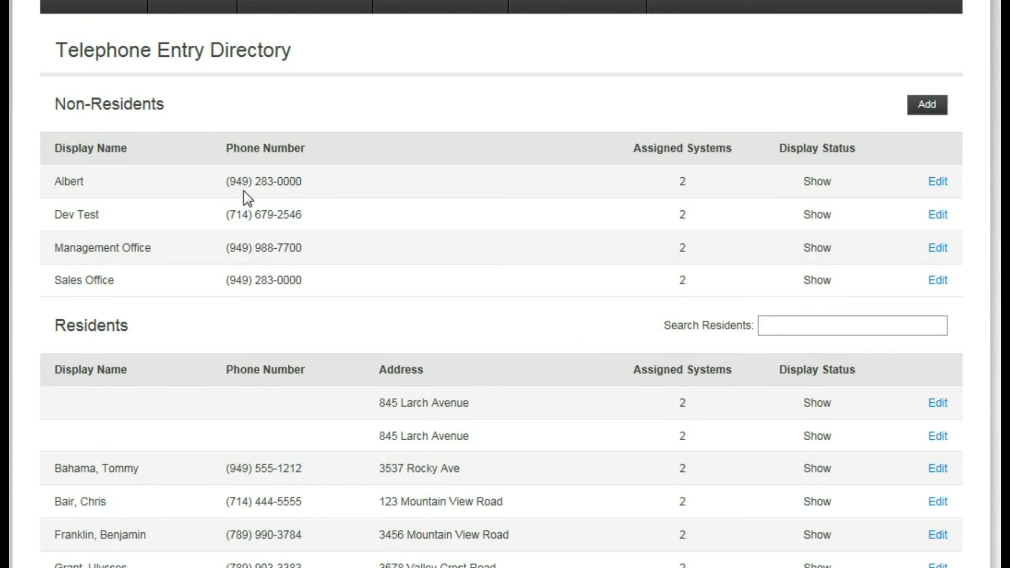
click(851, 325)
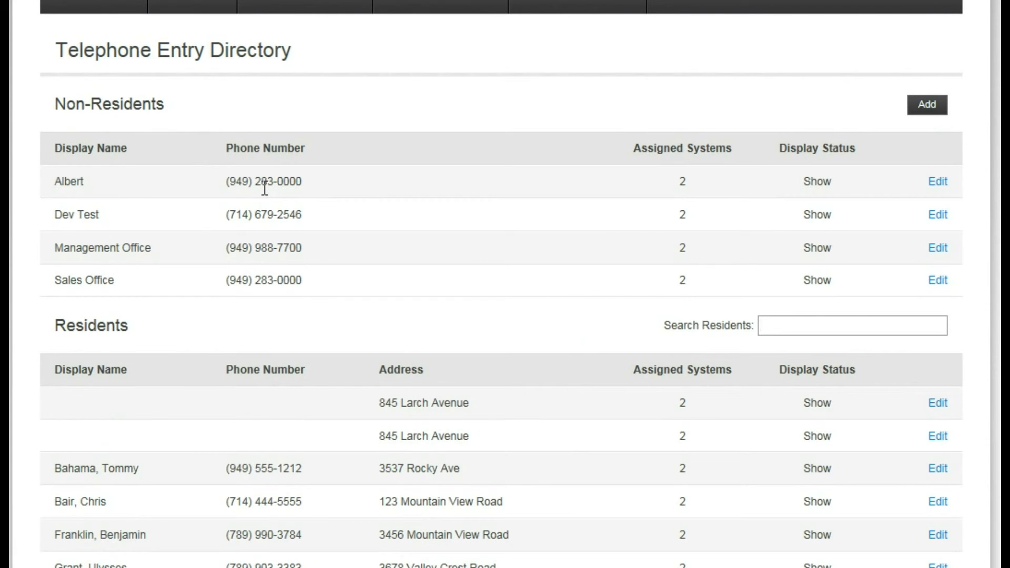
mouse_move(518, 234)
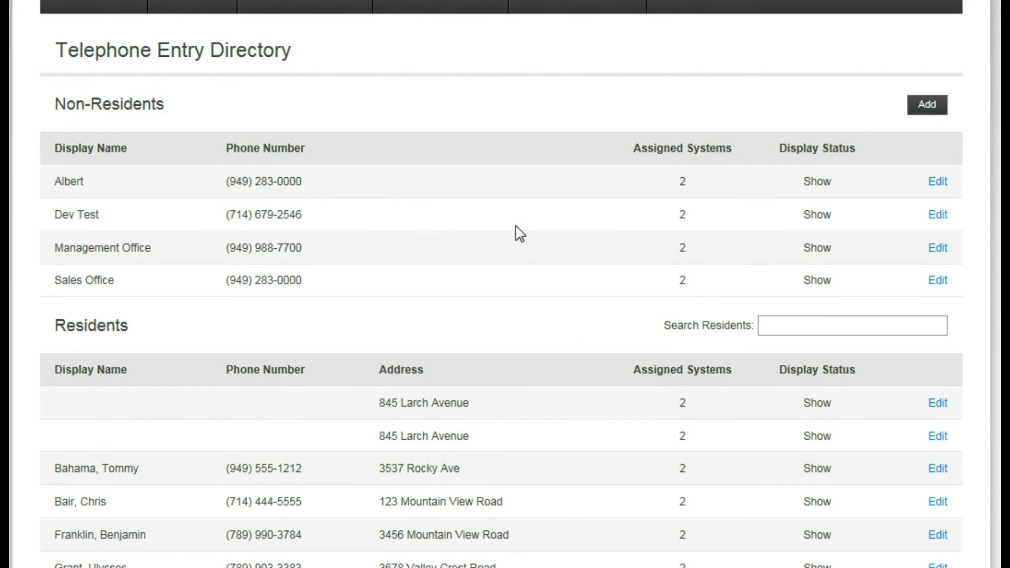
click(439, 83)
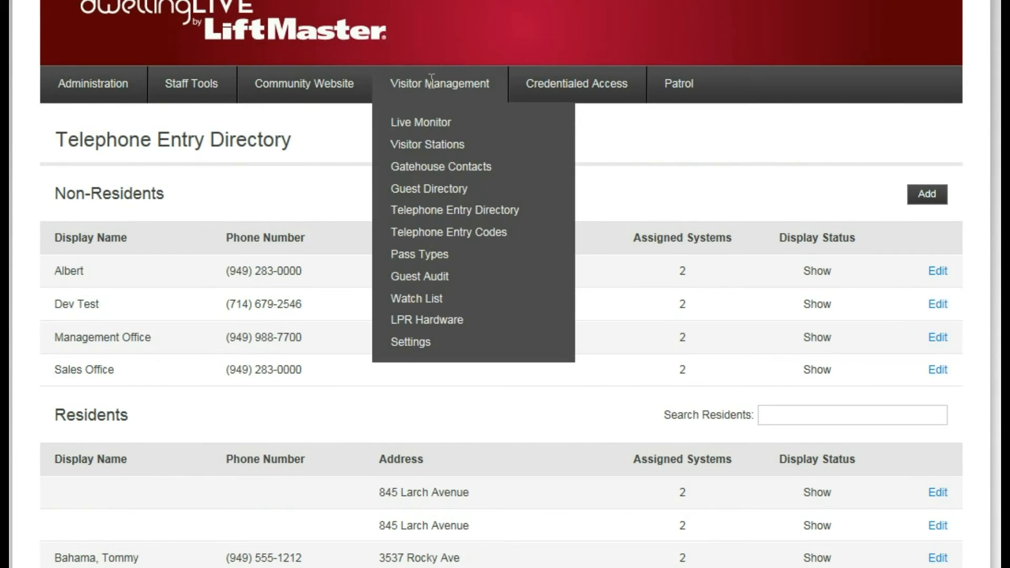
mouse_move(448, 232)
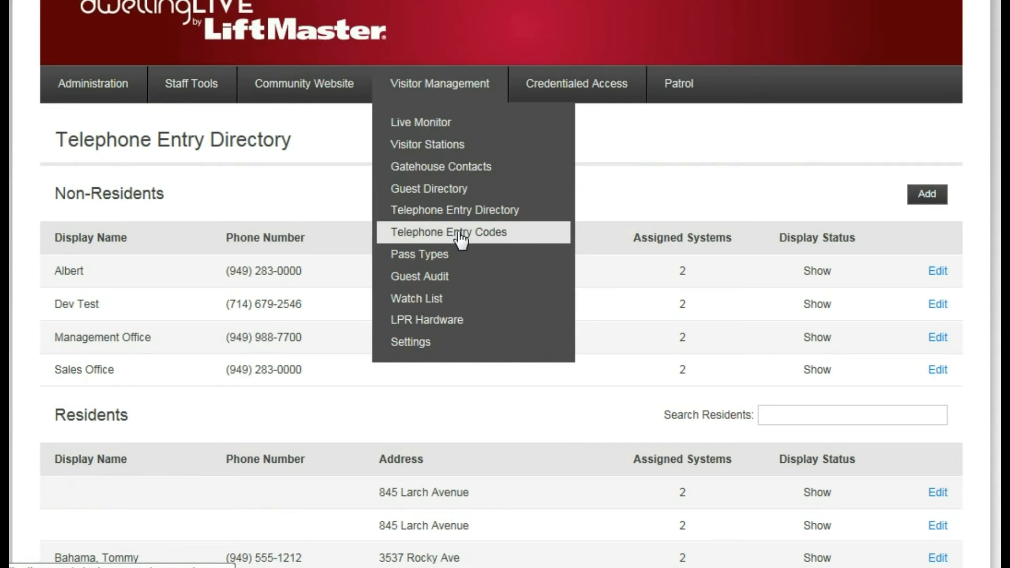
Step: View the Telephone Entry Codes list, previewing the Add Entry Code form and closing it unsaved
click(449, 231)
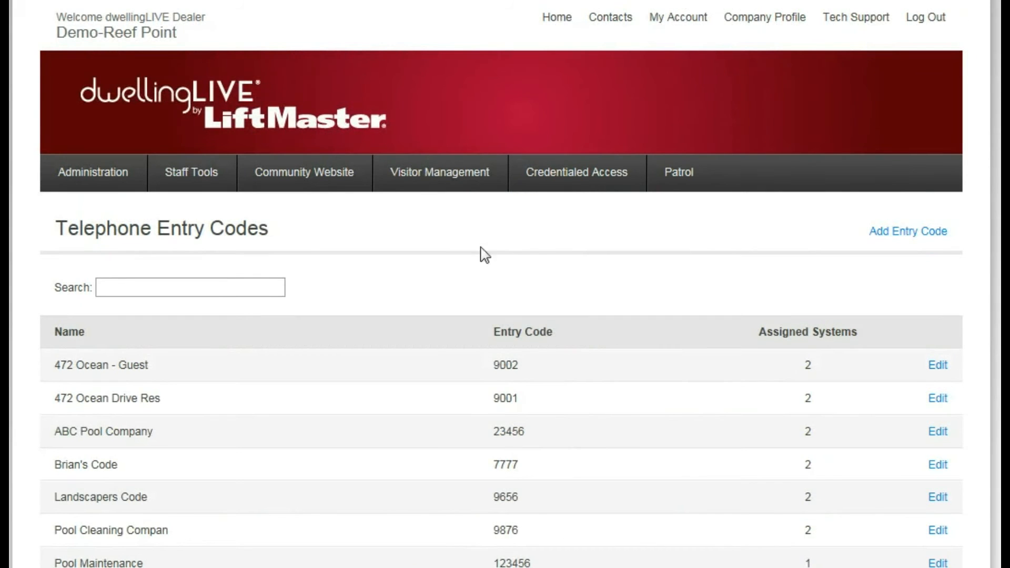
click(189, 286)
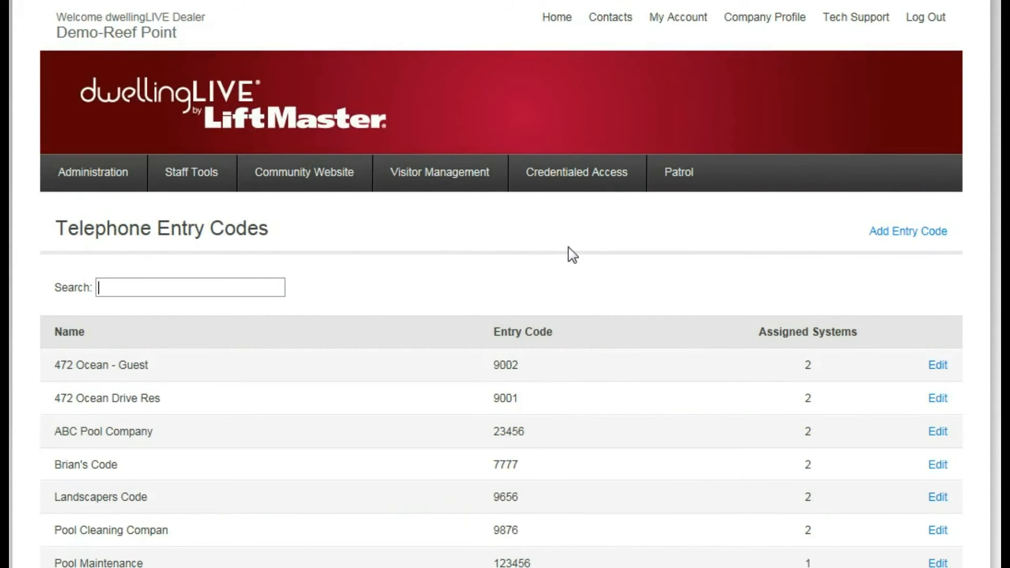
click(908, 231)
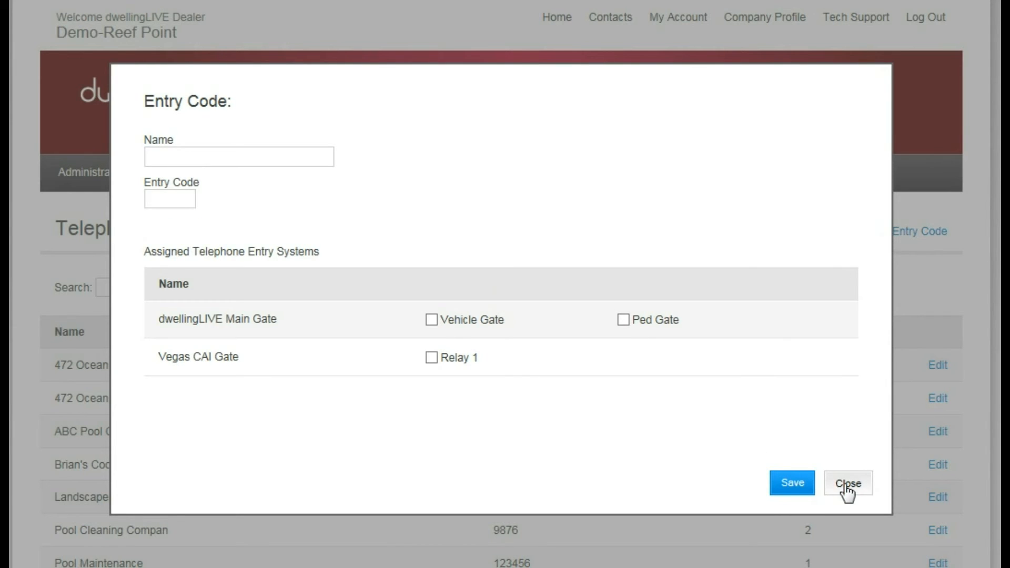
click(847, 482)
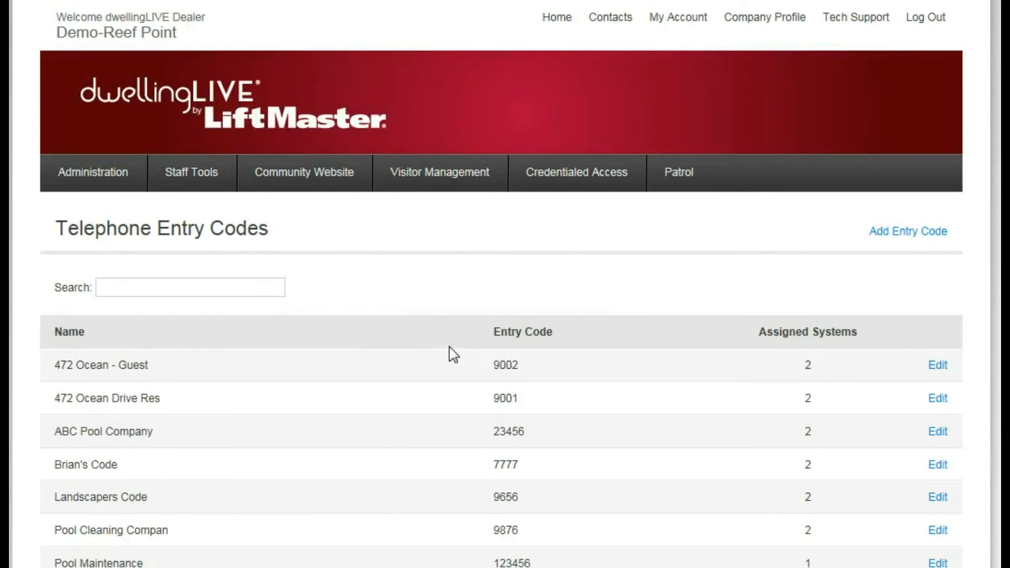
mouse_move(450, 349)
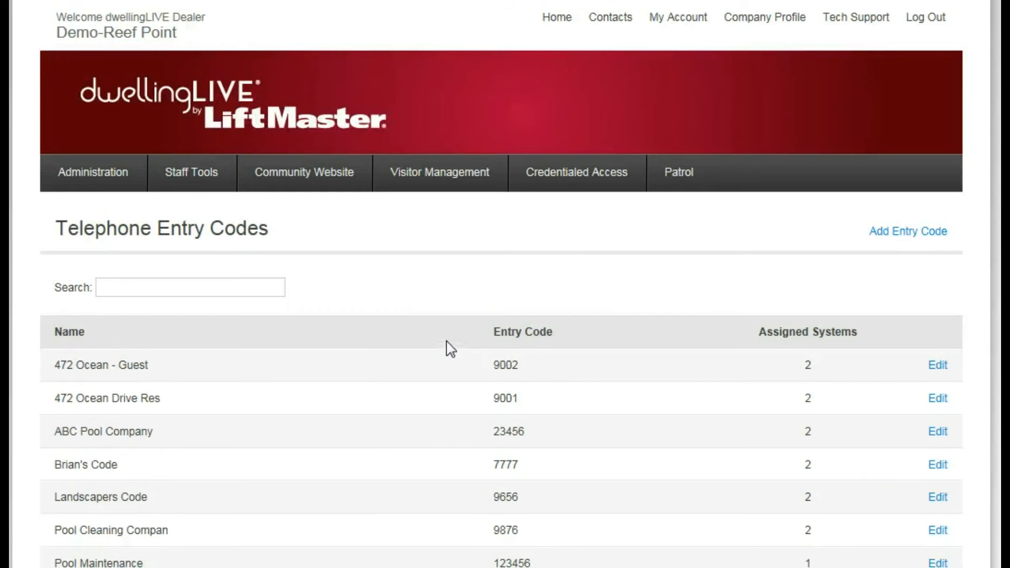
scroll(down, 3)
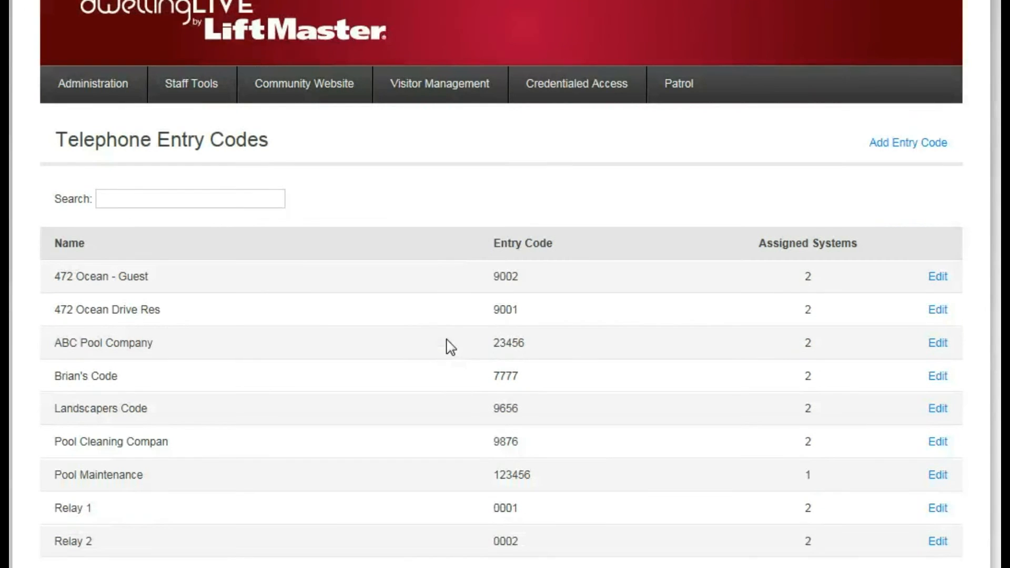
scroll(up, 3)
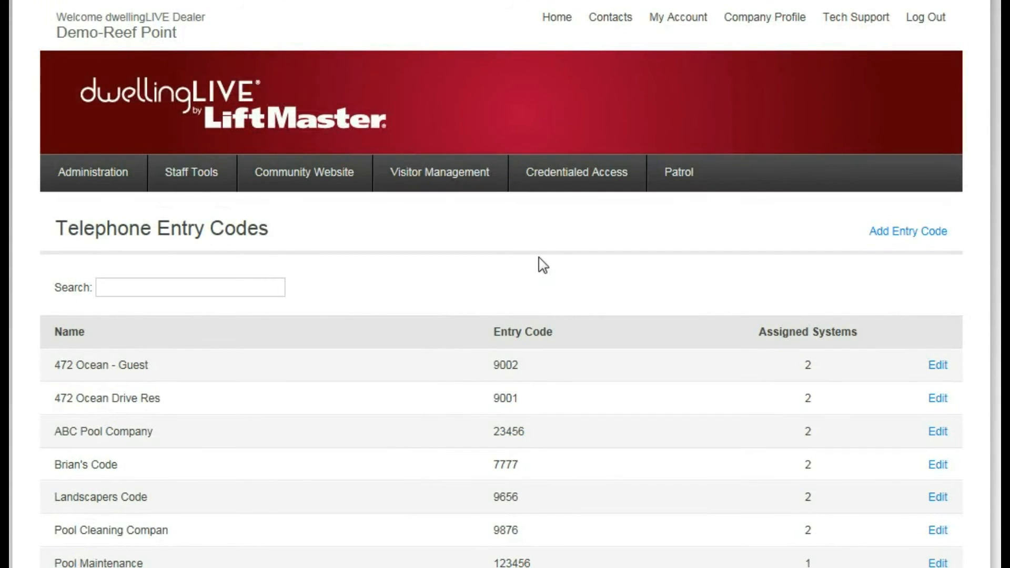
mouse_move(93, 172)
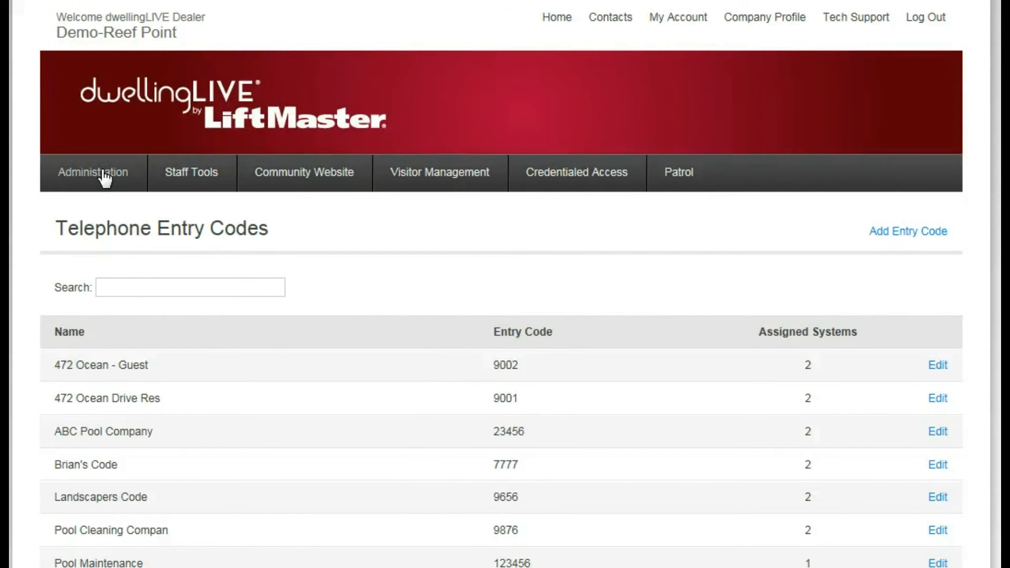
Step: On Administration > Import Data, choose Telephone Entry Codes and download its Excel template
click(93, 171)
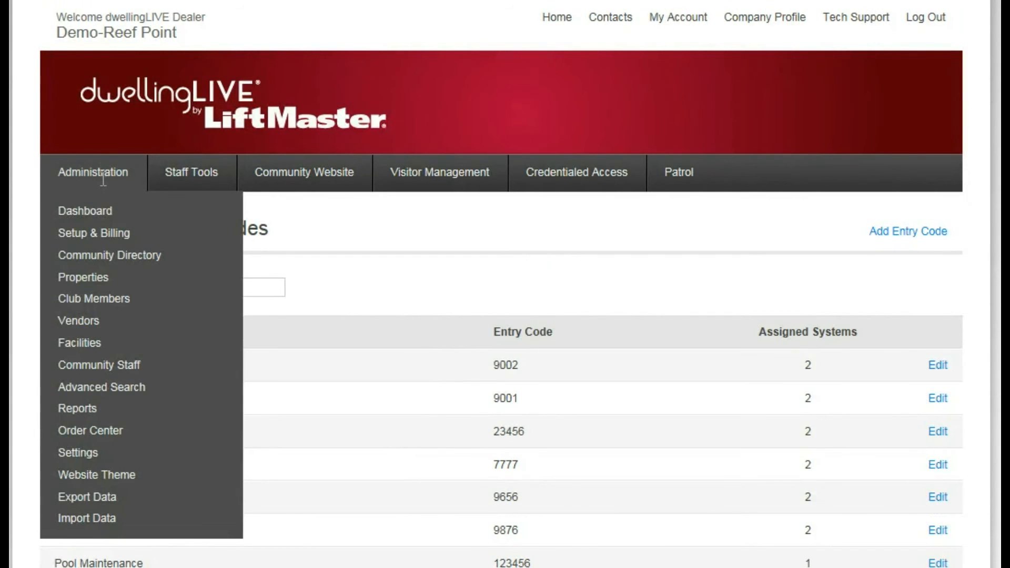
mouse_move(86, 517)
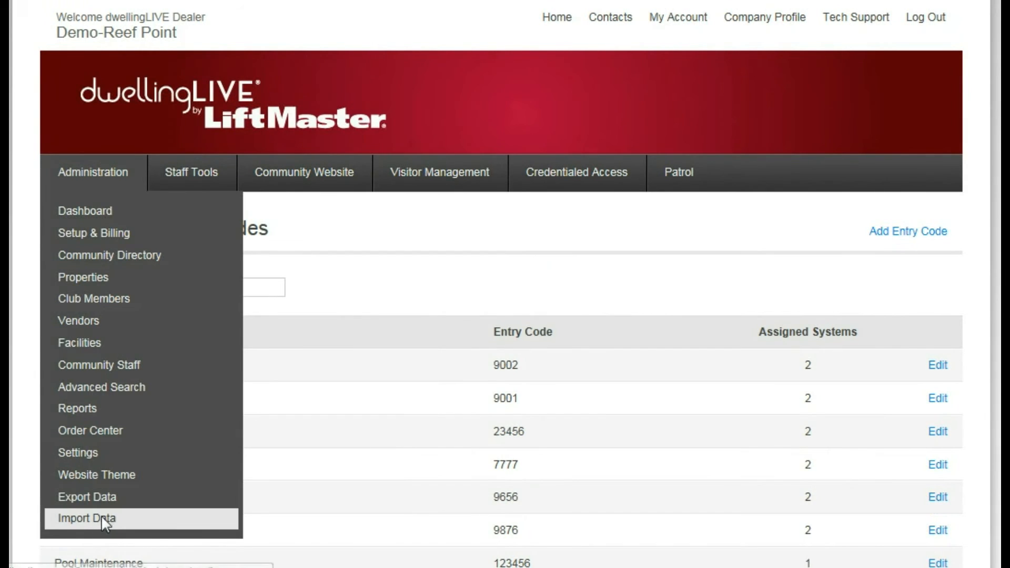
click(86, 517)
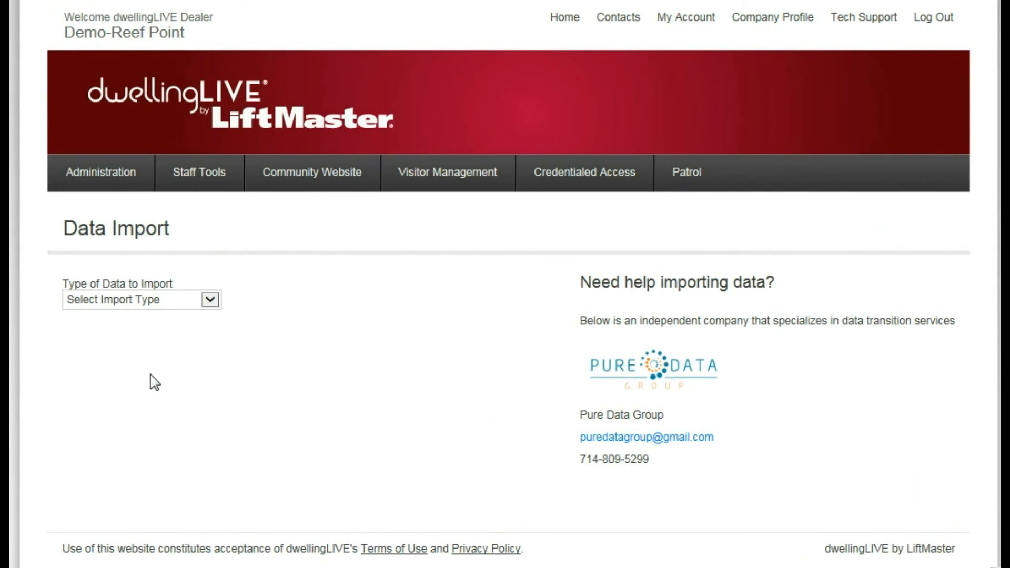
click(141, 298)
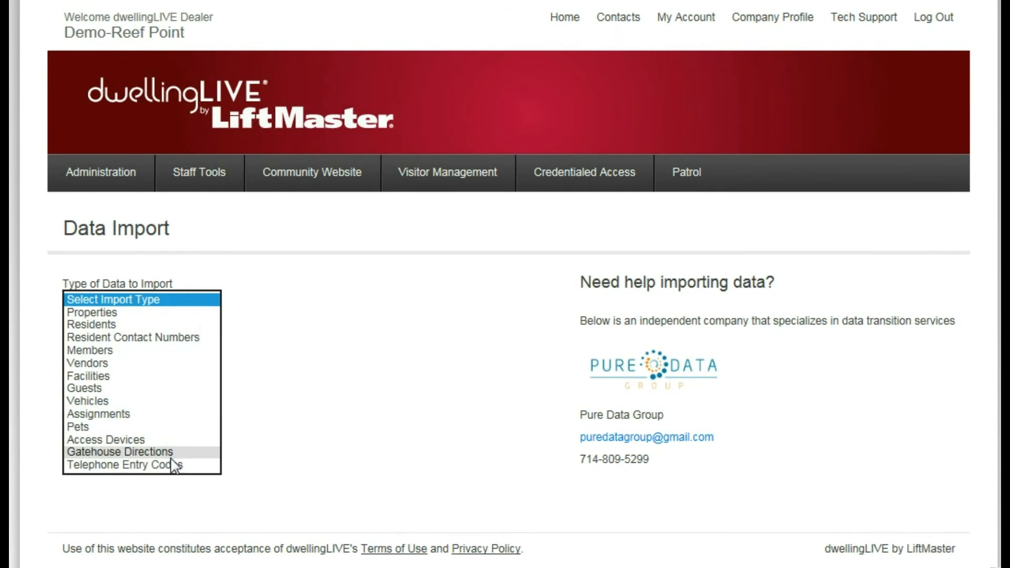
click(136, 464)
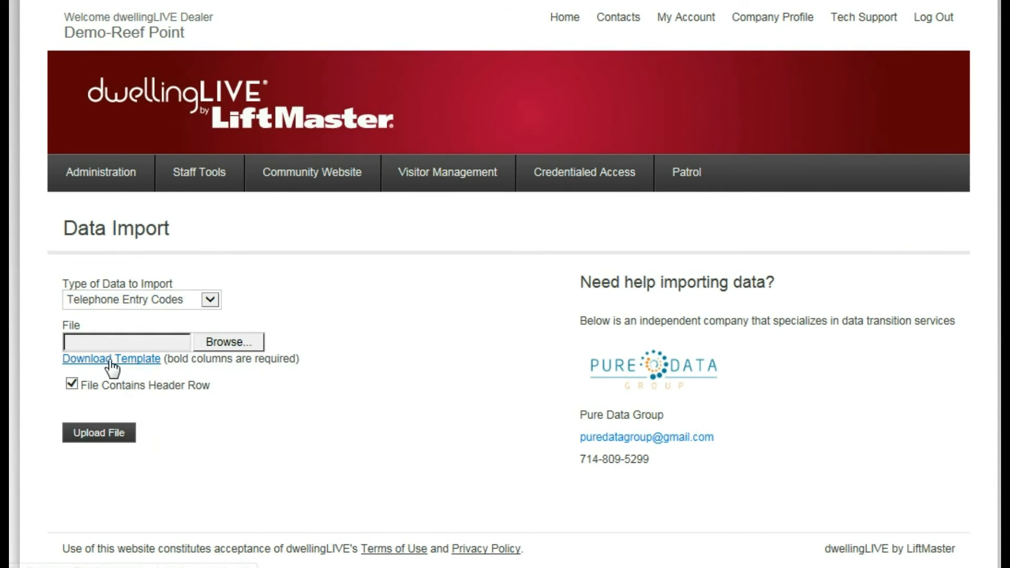
click(110, 359)
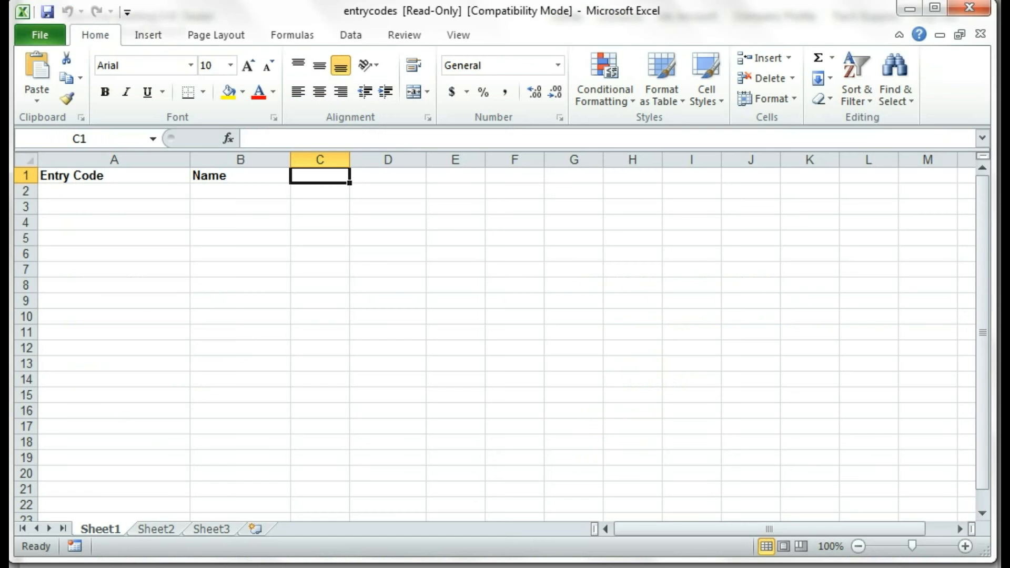
mouse_move(95, 193)
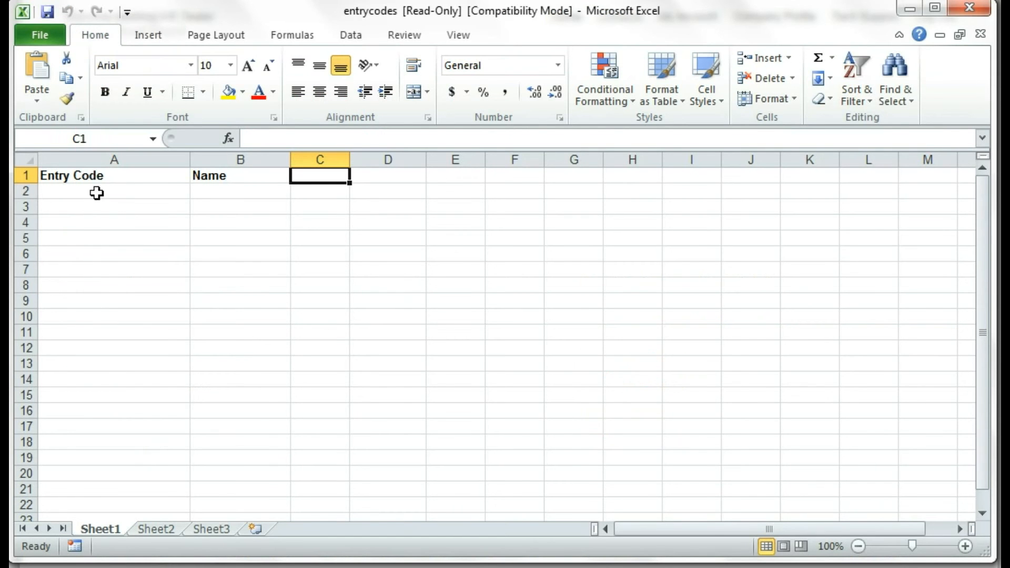
mouse_move(226, 308)
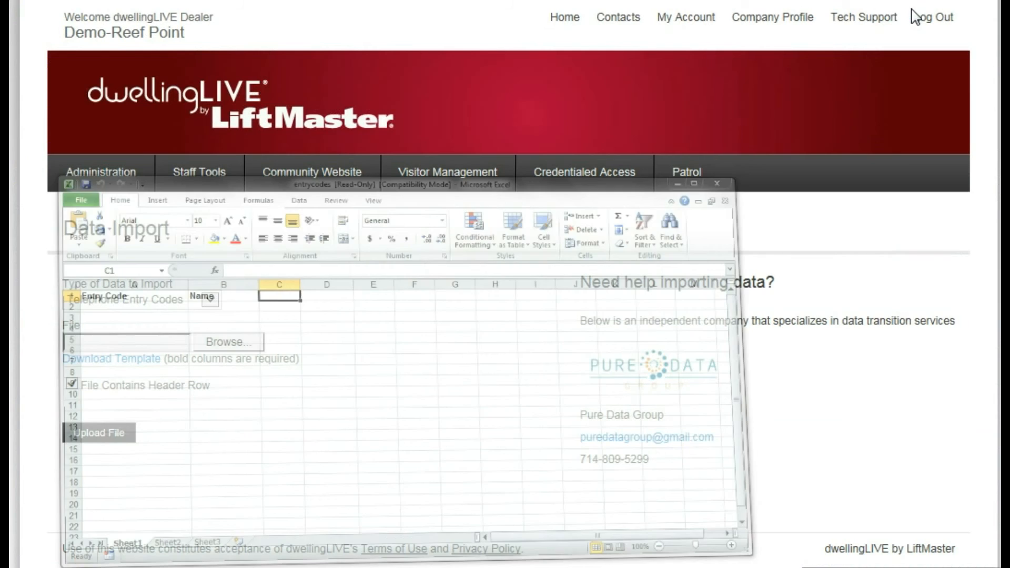
Step: Return to the Demo-Reef Point Community Dashboard via Administration > Dashboard
click(715, 183)
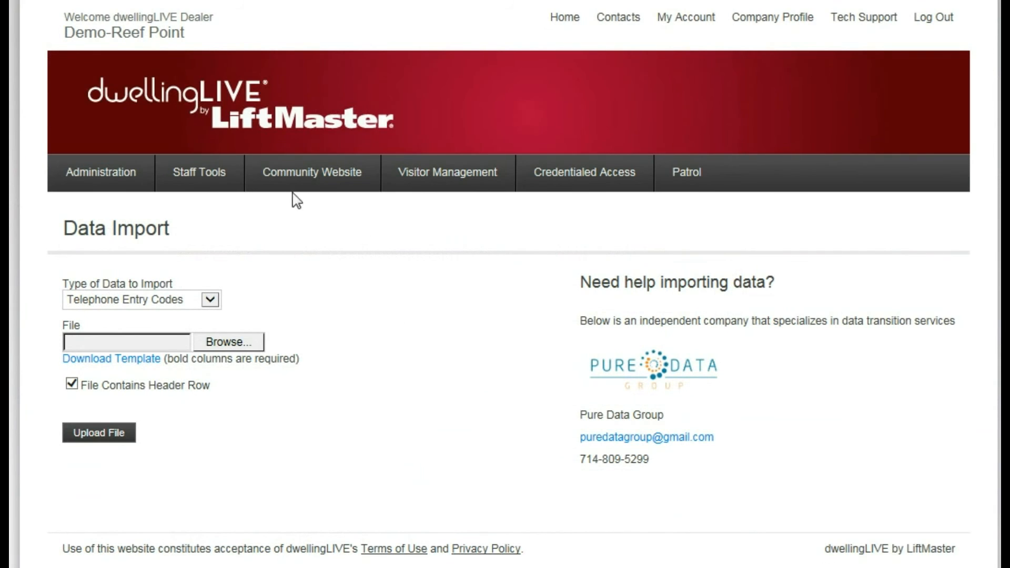
click(100, 172)
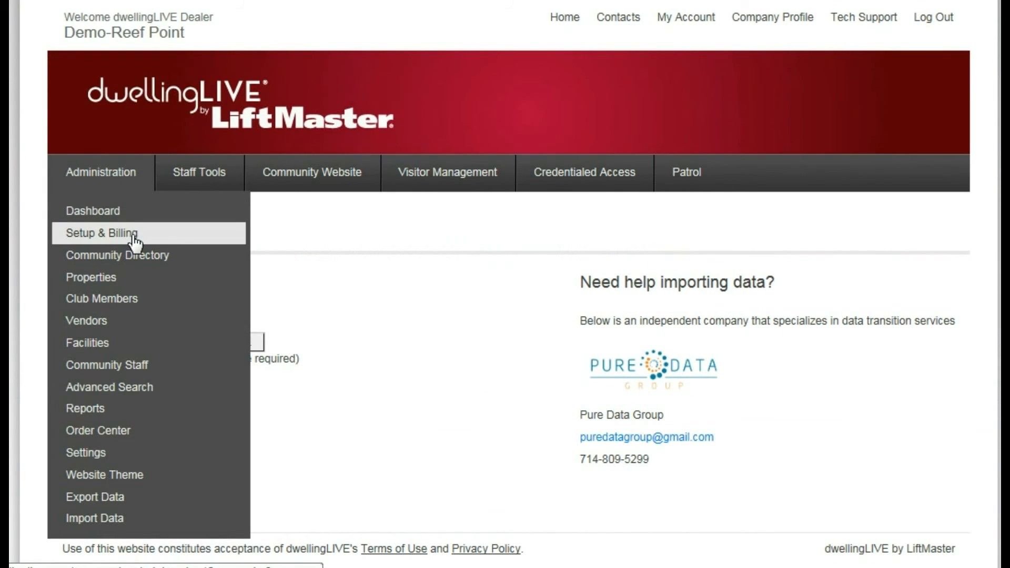
click(93, 211)
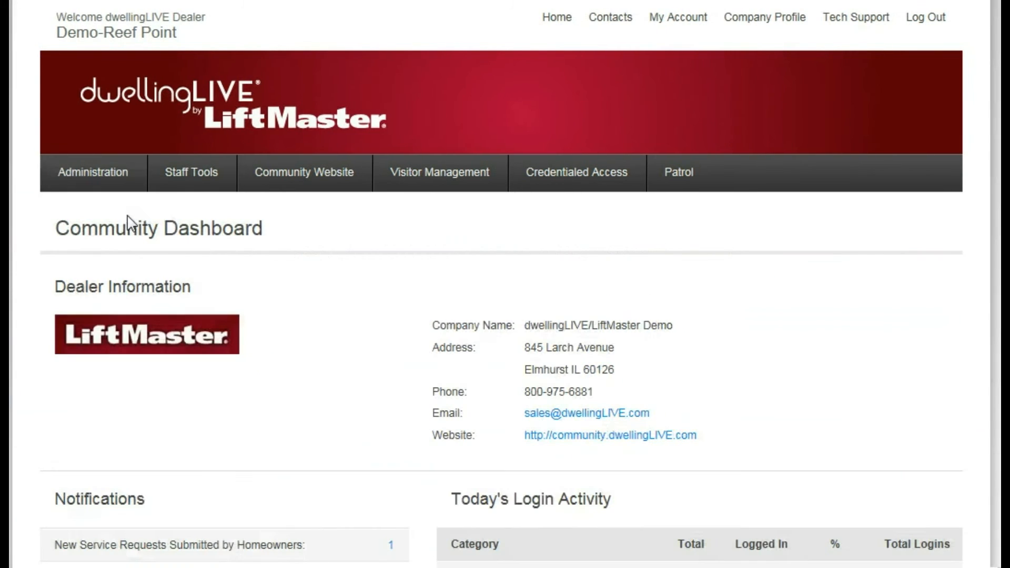
mouse_move(415, 263)
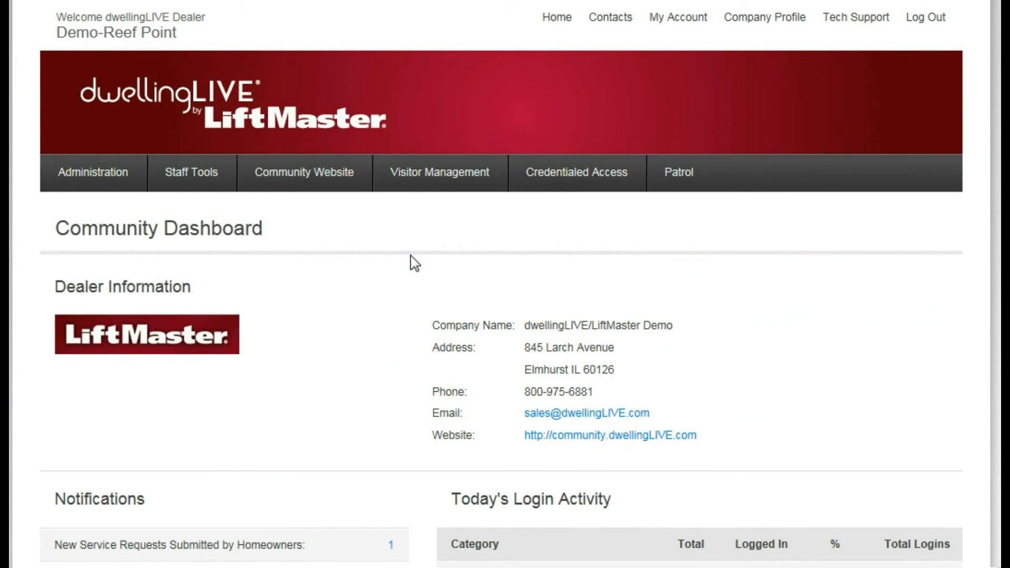